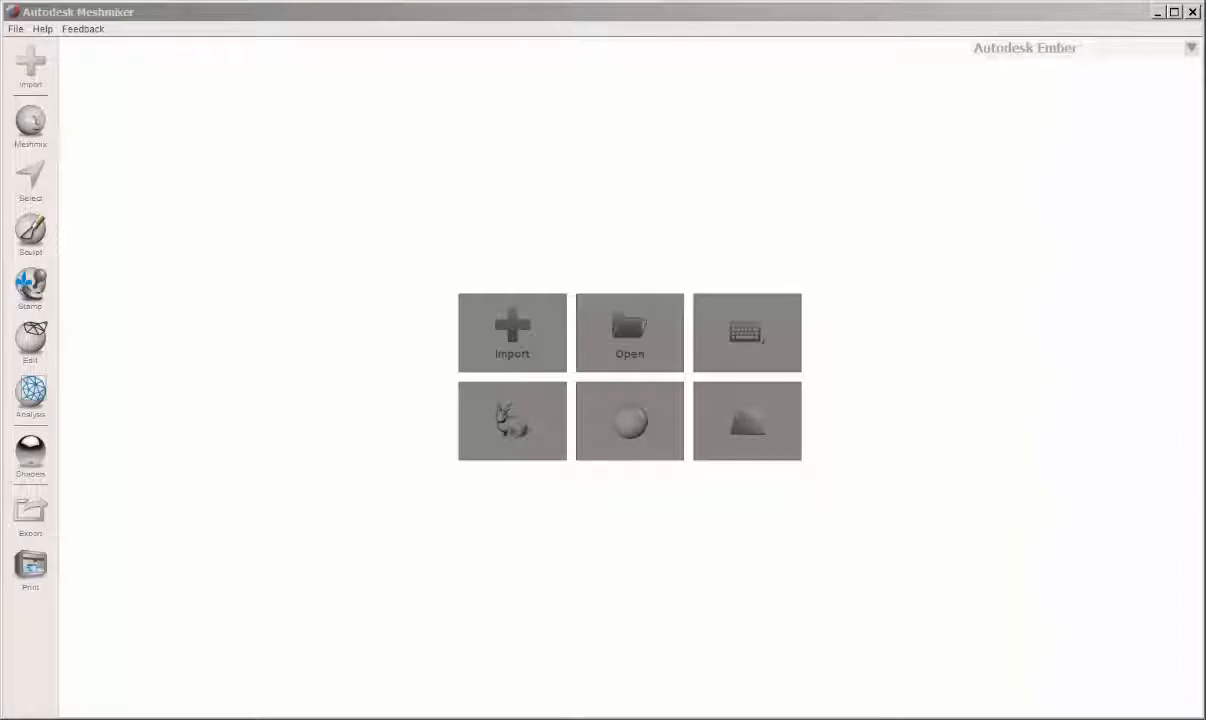
Step: Load the Stanford bunny sample model and orbit to view it from several angles
{"action": "left_click", "coordinate": [511, 421]}
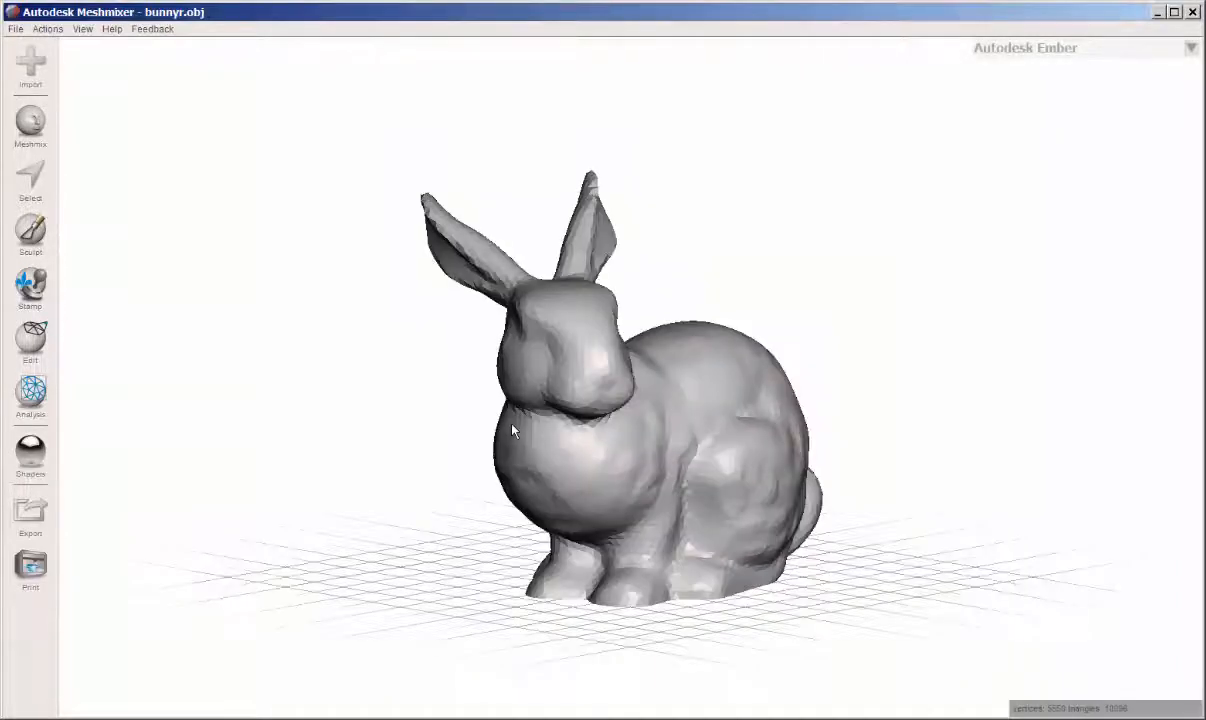
{"action": "left_click_drag", "start_coordinate": [510, 430], "coordinate": [558, 528]}
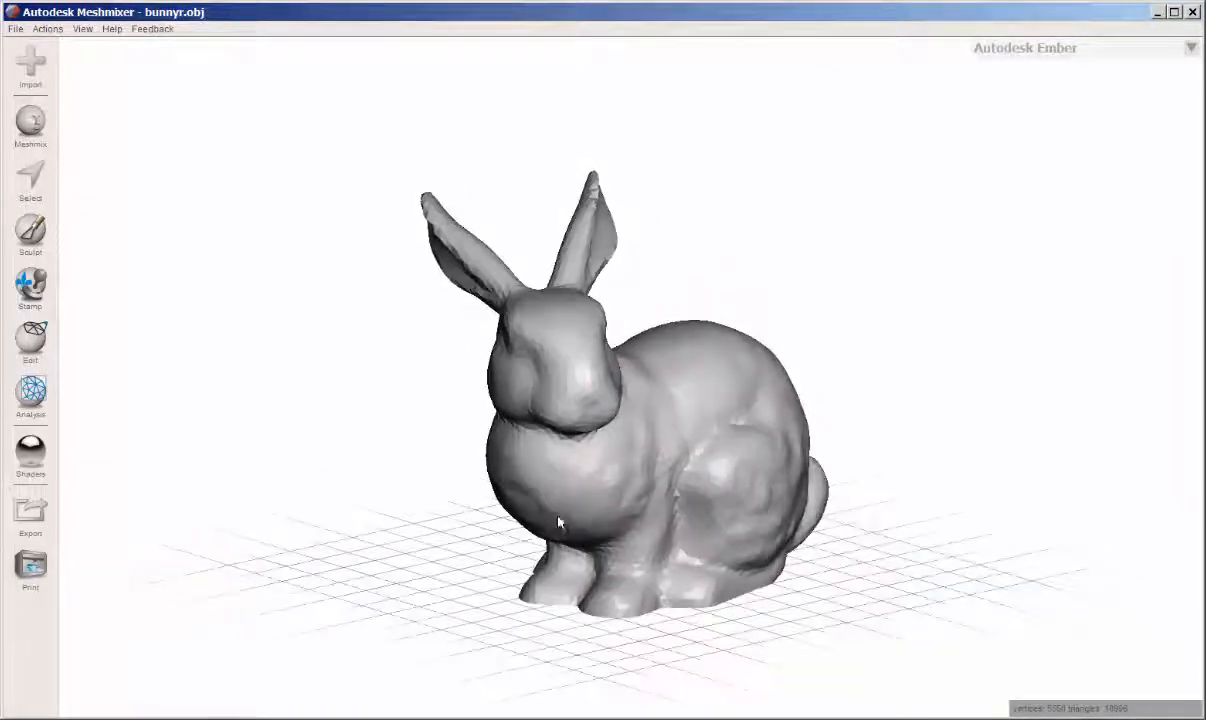
{"action": "left_click_drag", "start_coordinate": [560, 522], "coordinate": [465, 528]}
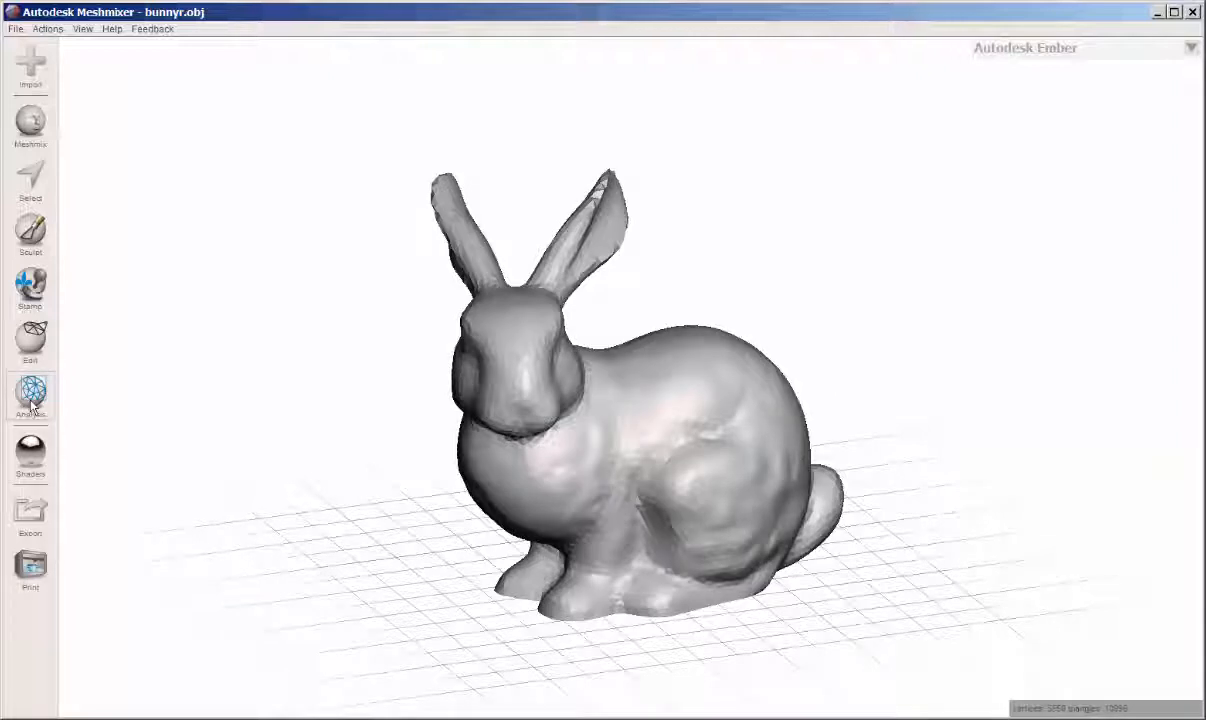
Step: Run Inspector's Auto Repair All with Flat Fill, check the patched base, and finish
{"action": "left_click", "coordinate": [30, 395]}
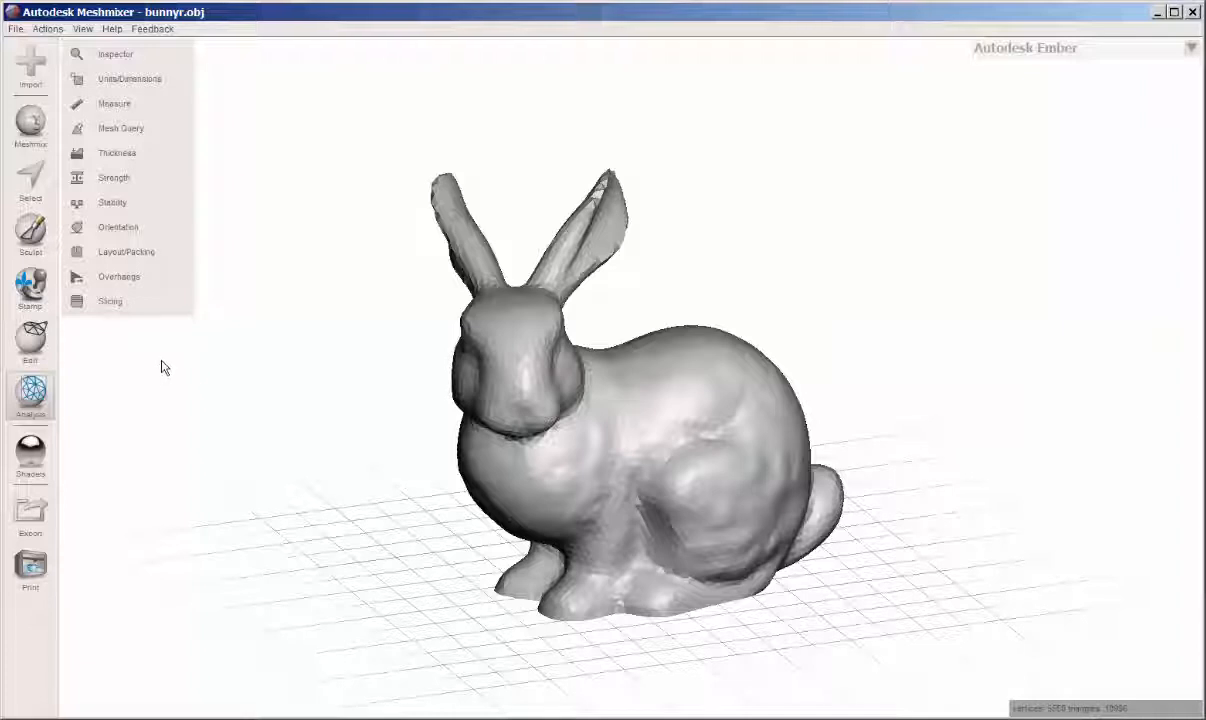
{"action": "left_click", "coordinate": [115, 54]}
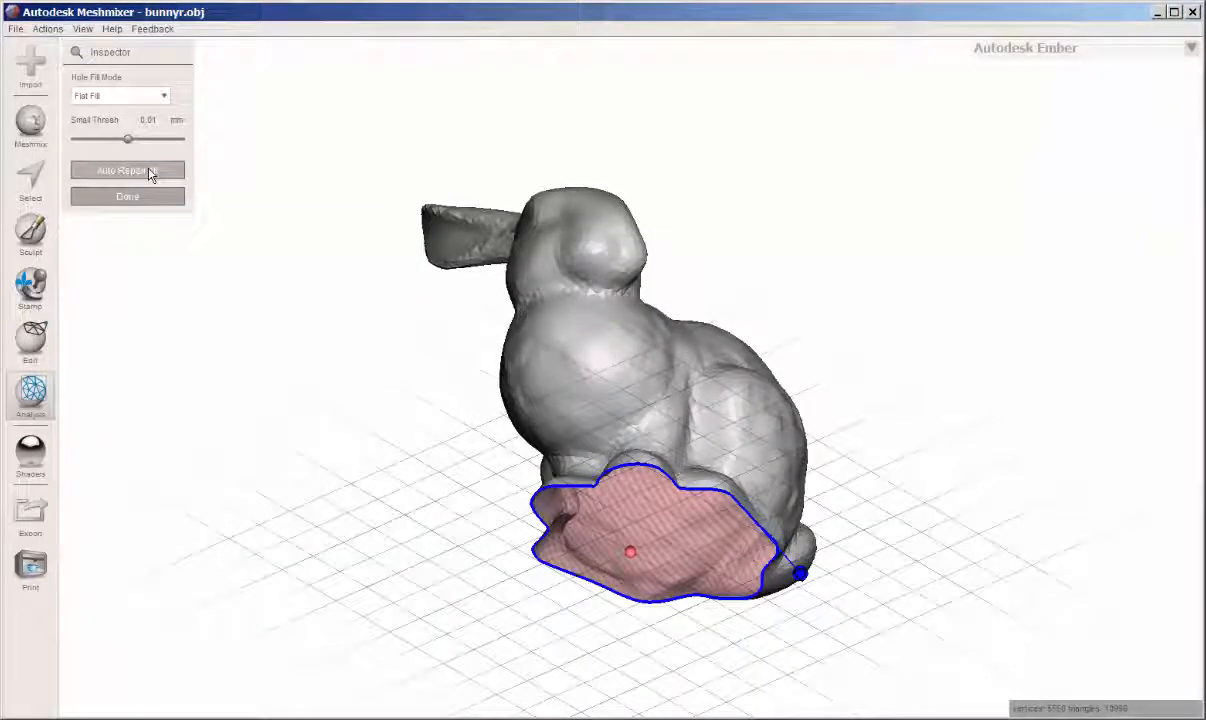
{"action": "left_click", "coordinate": [127, 170]}
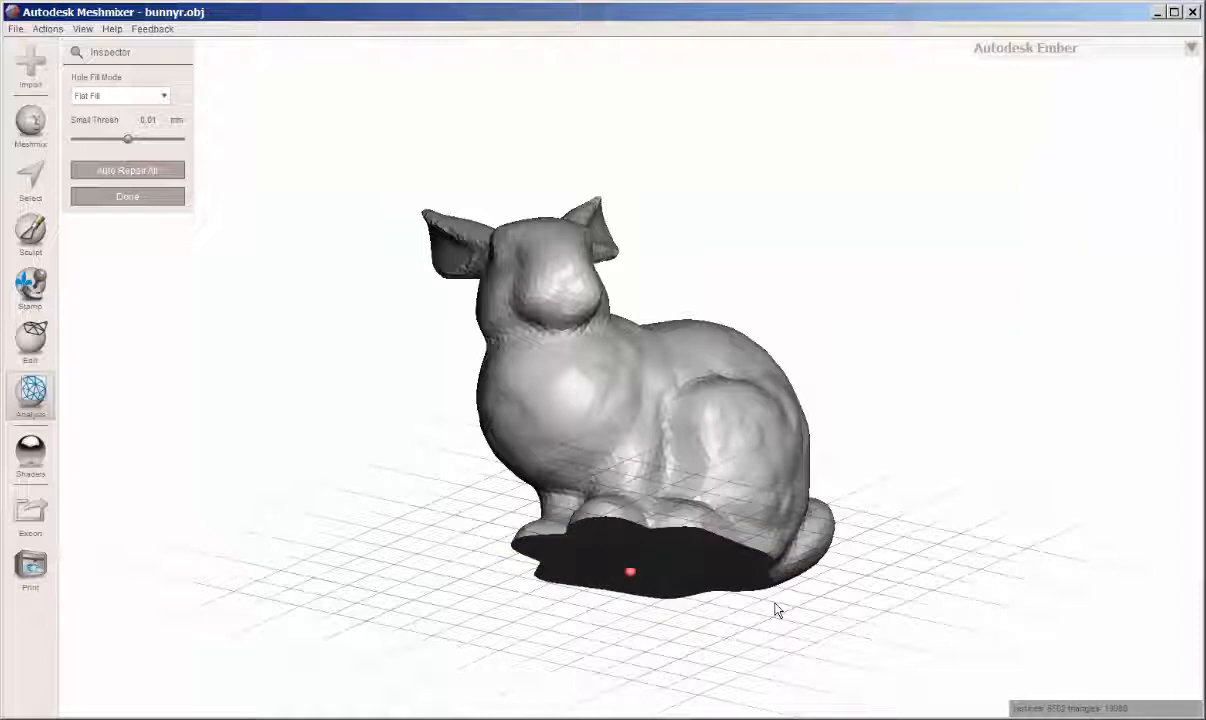
{"action": "left_click_drag", "start_coordinate": [780, 610], "coordinate": [860, 555]}
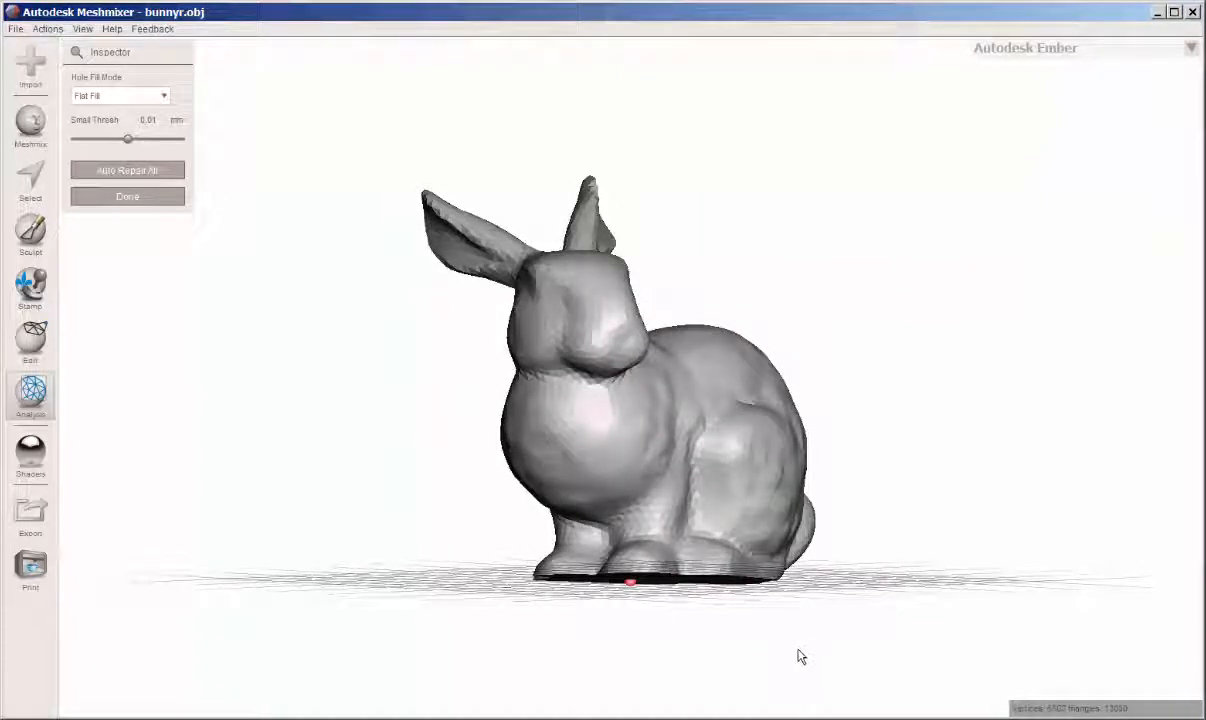
{"action": "left_click_drag", "start_coordinate": [800, 656], "coordinate": [835, 473]}
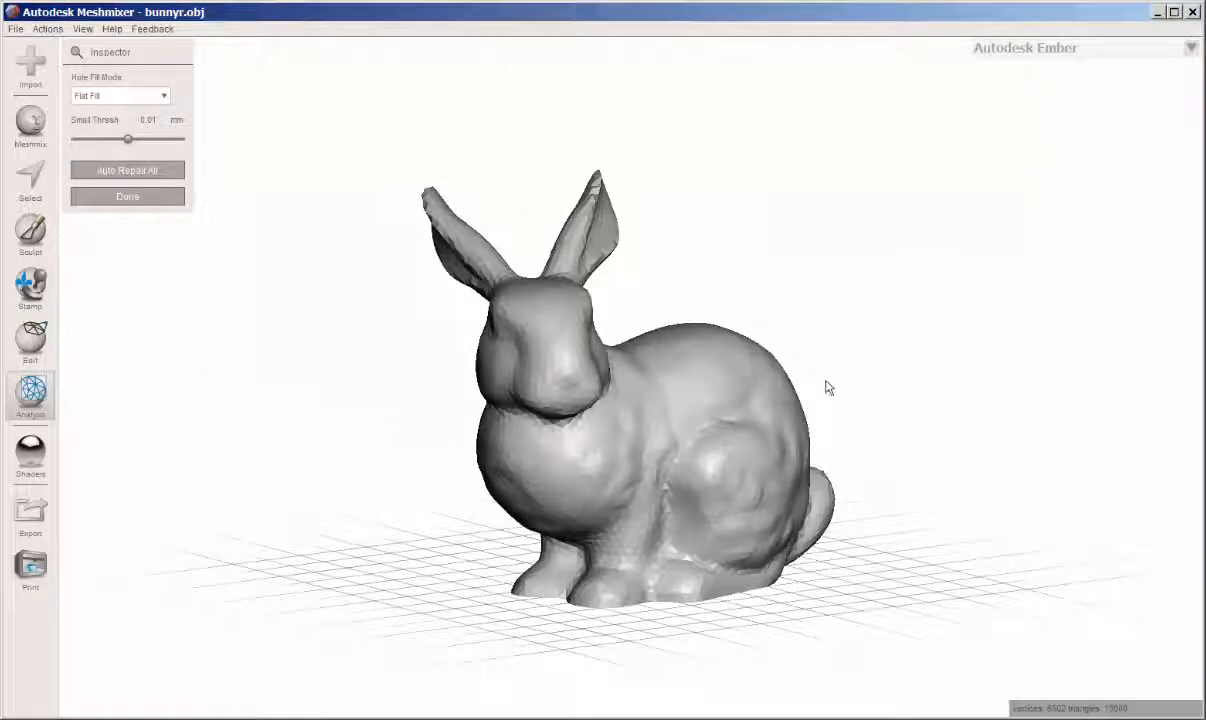
{"action": "left_click_drag", "start_coordinate": [828, 388], "coordinate": [640, 595]}
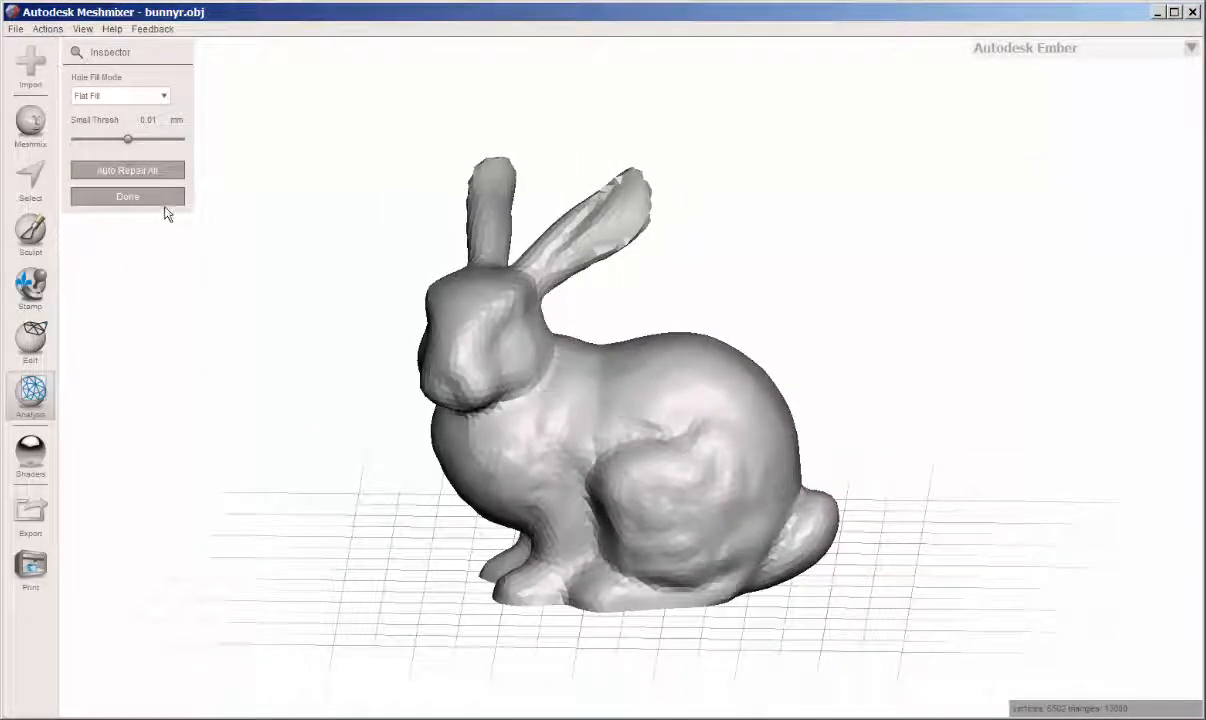
{"action": "left_click", "coordinate": [127, 196]}
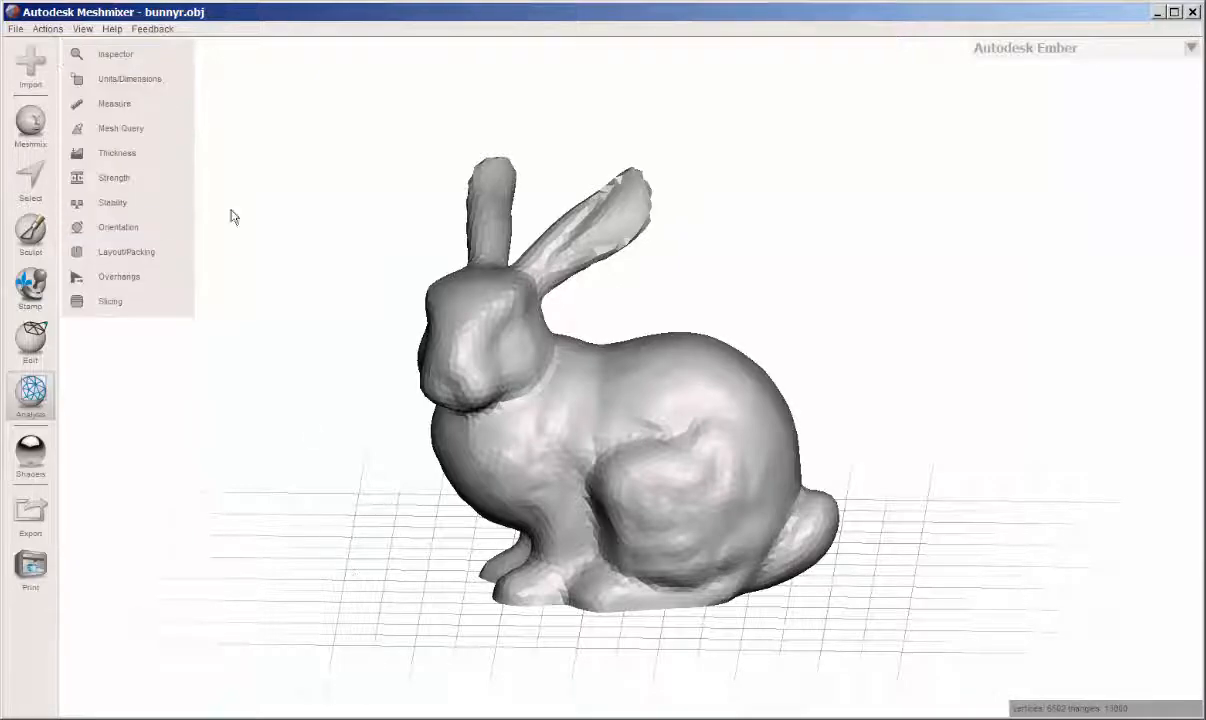
Step: Try inches, then scale the bunny in mm to X = 100 (about 100 × 56 × 78 mm)
{"action": "left_click", "coordinate": [129, 78]}
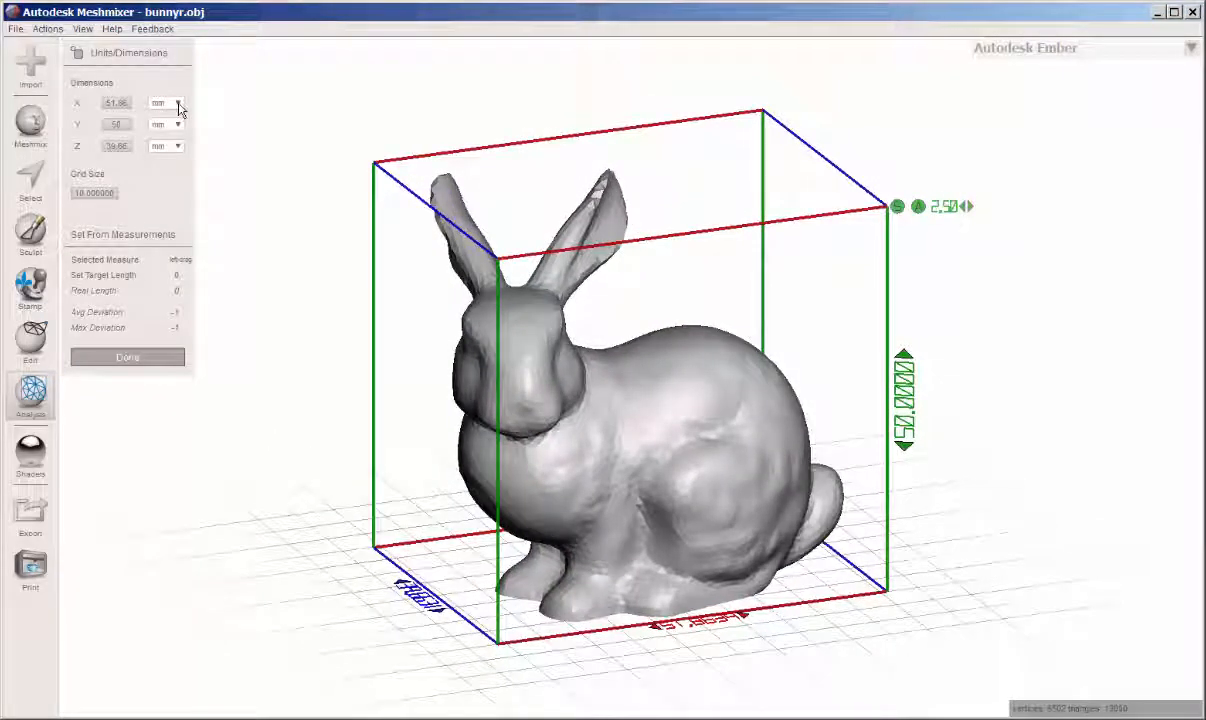
{"action": "left_click", "coordinate": [178, 103]}
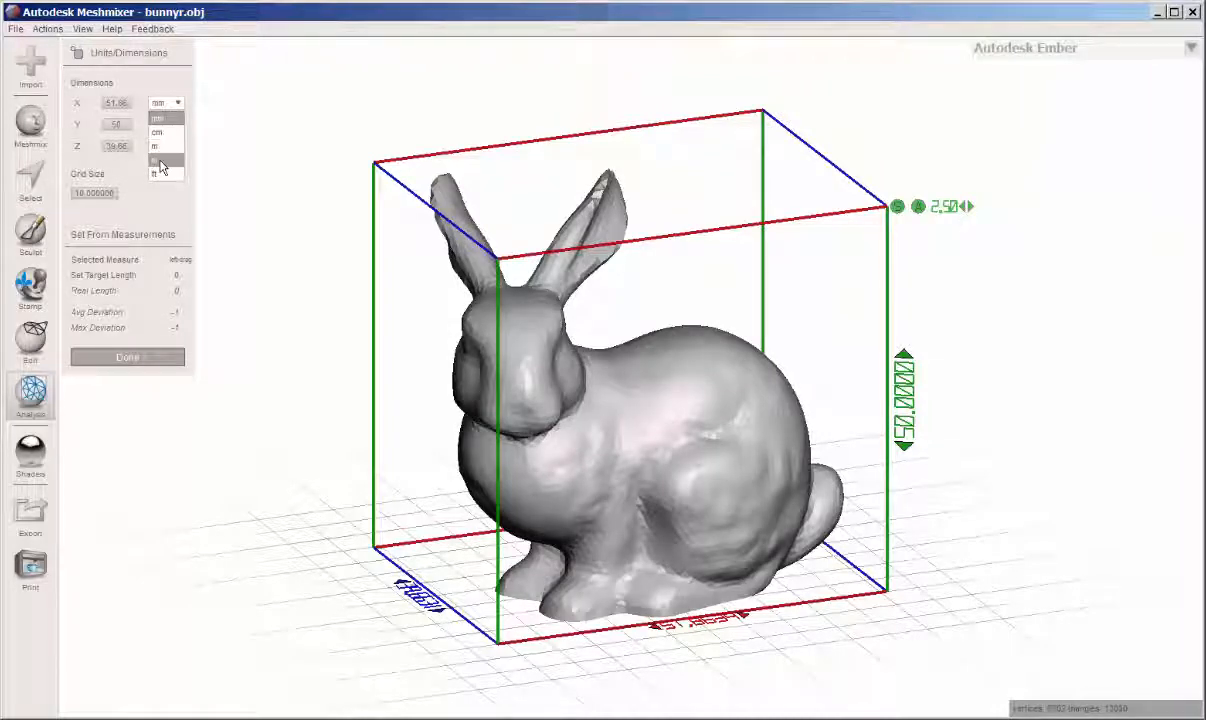
{"action": "left_click", "coordinate": [160, 167]}
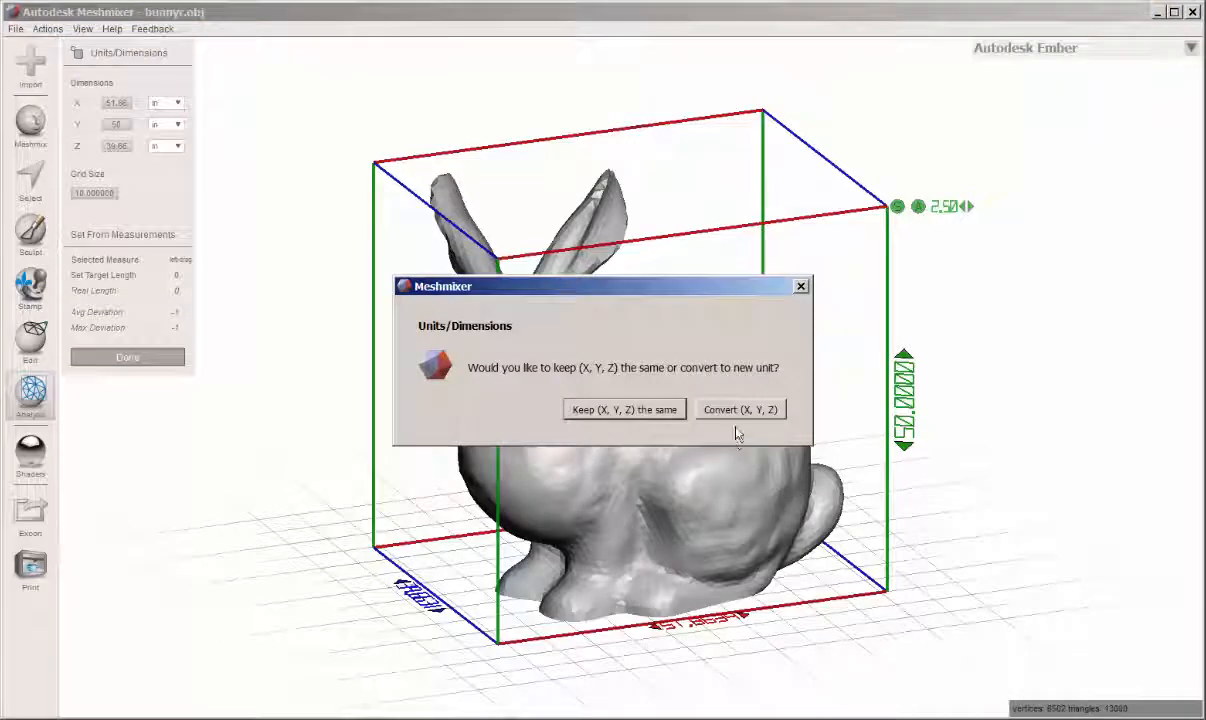
{"action": "left_click", "coordinate": [740, 409]}
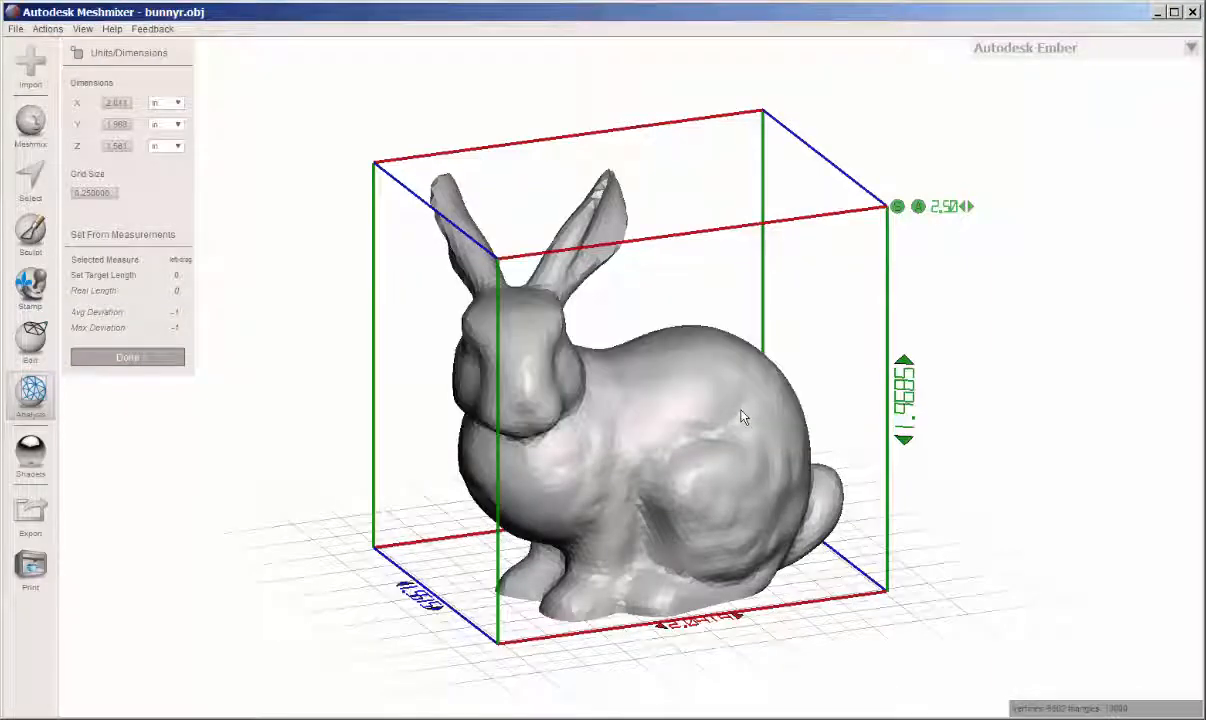
{"action": "mouse_move", "coordinate": [130, 120]}
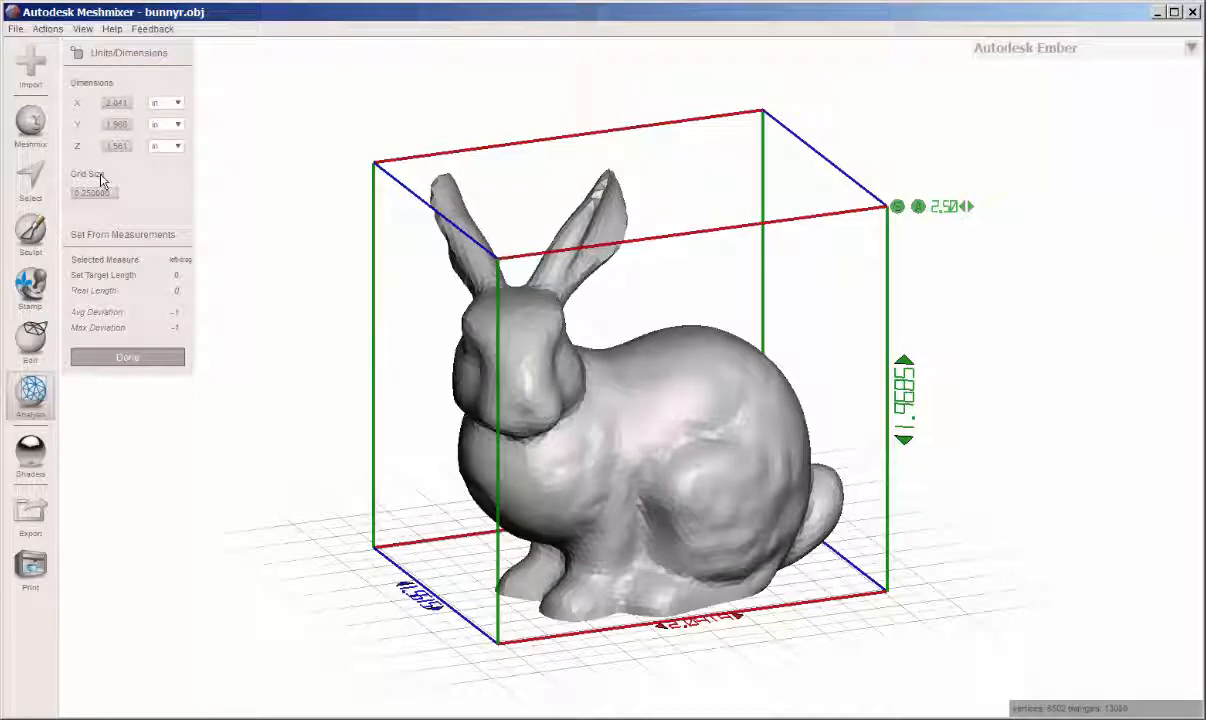
{"action": "mouse_move", "coordinate": [122, 168]}
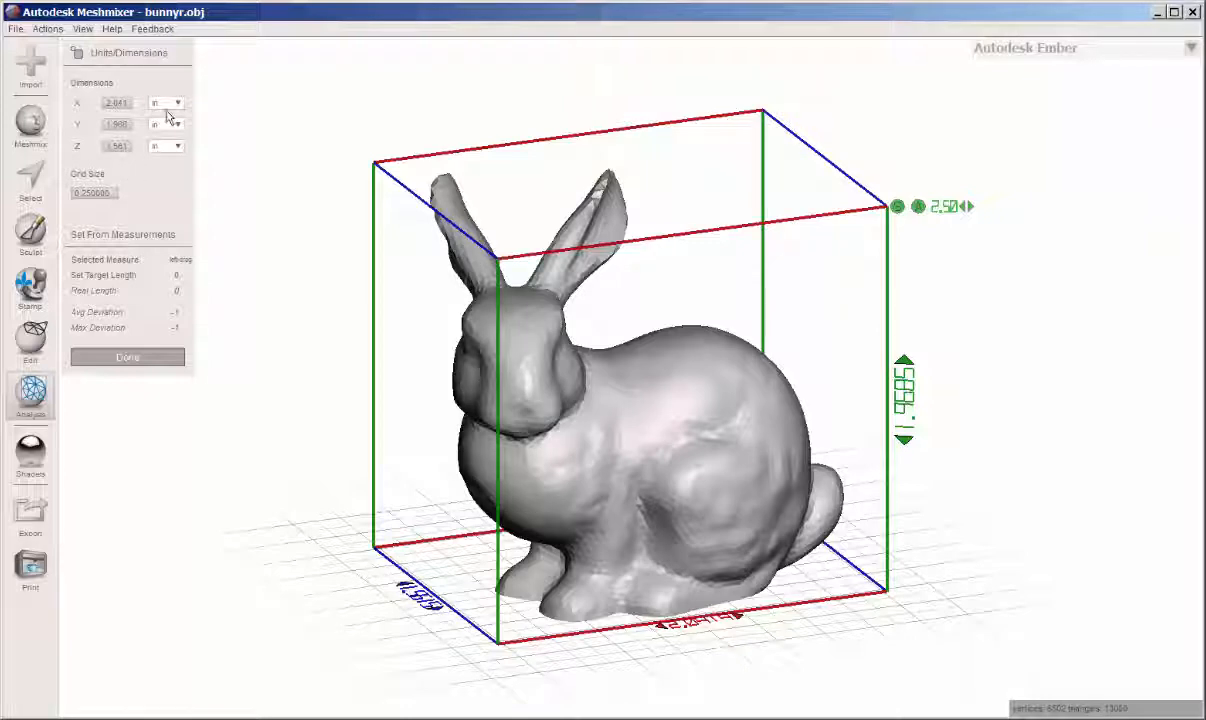
{"action": "left_click", "coordinate": [178, 103]}
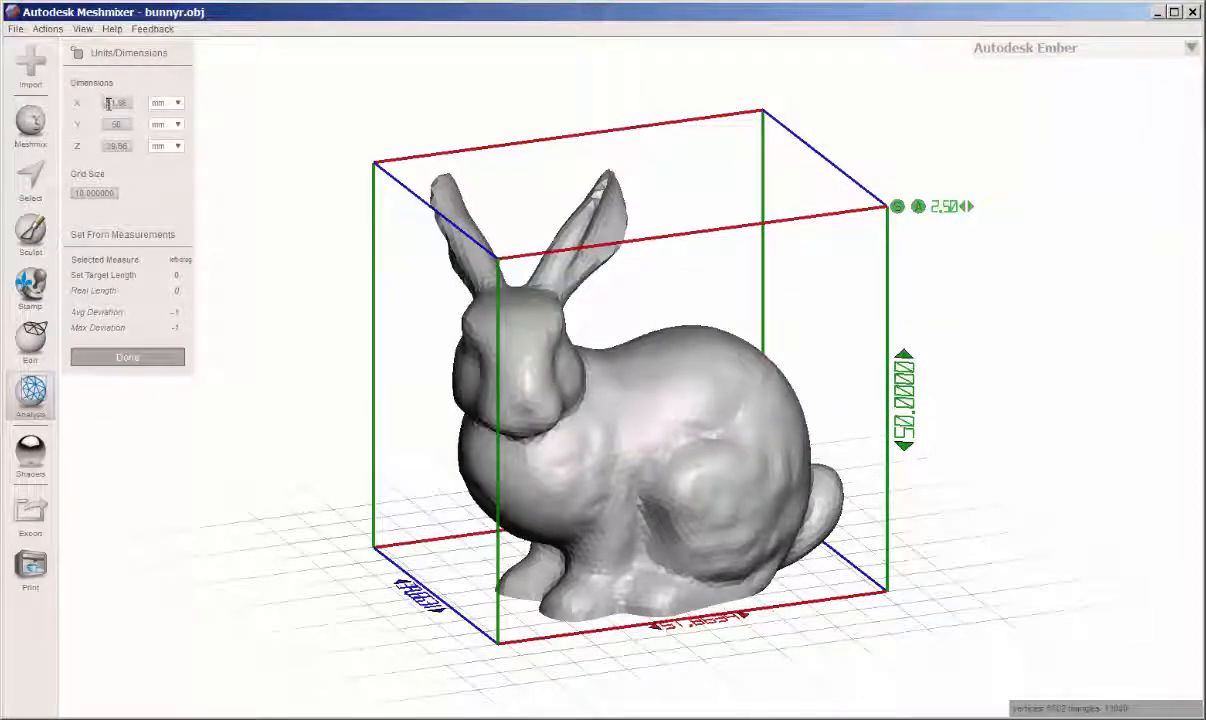
{"action": "triple_click", "coordinate": [115, 102]}
{"action": "type", "text": "100"}
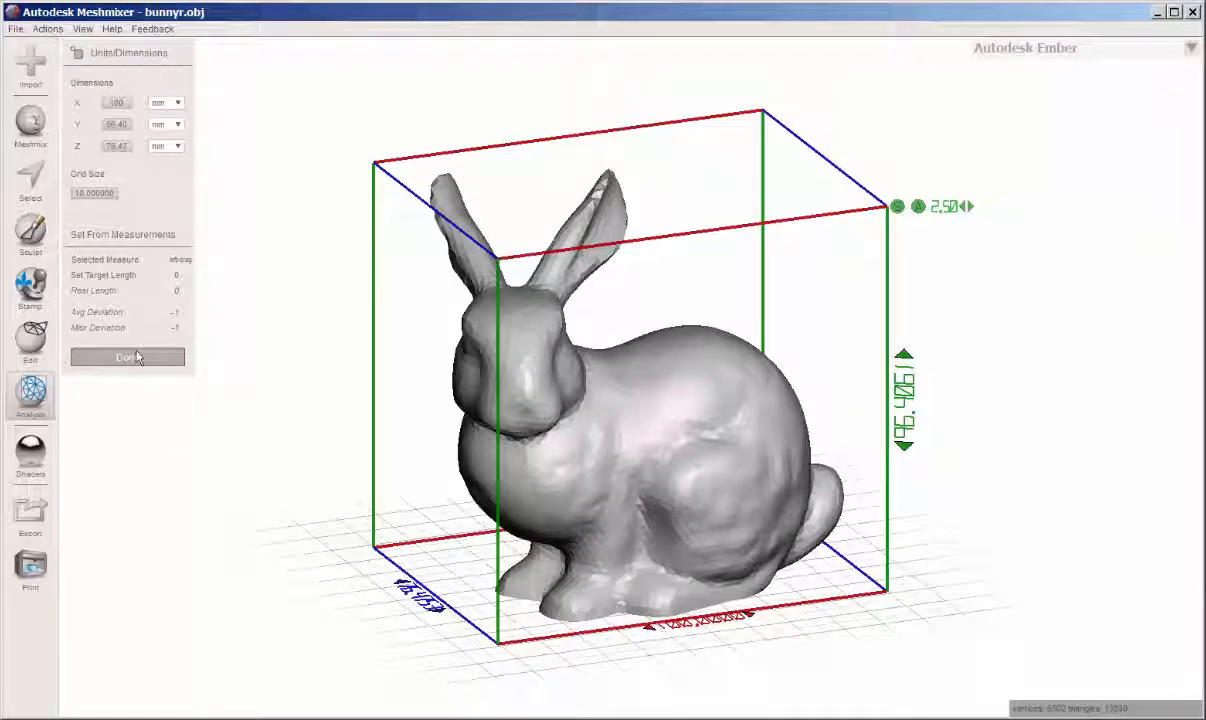
{"action": "left_click", "coordinate": [127, 357]}
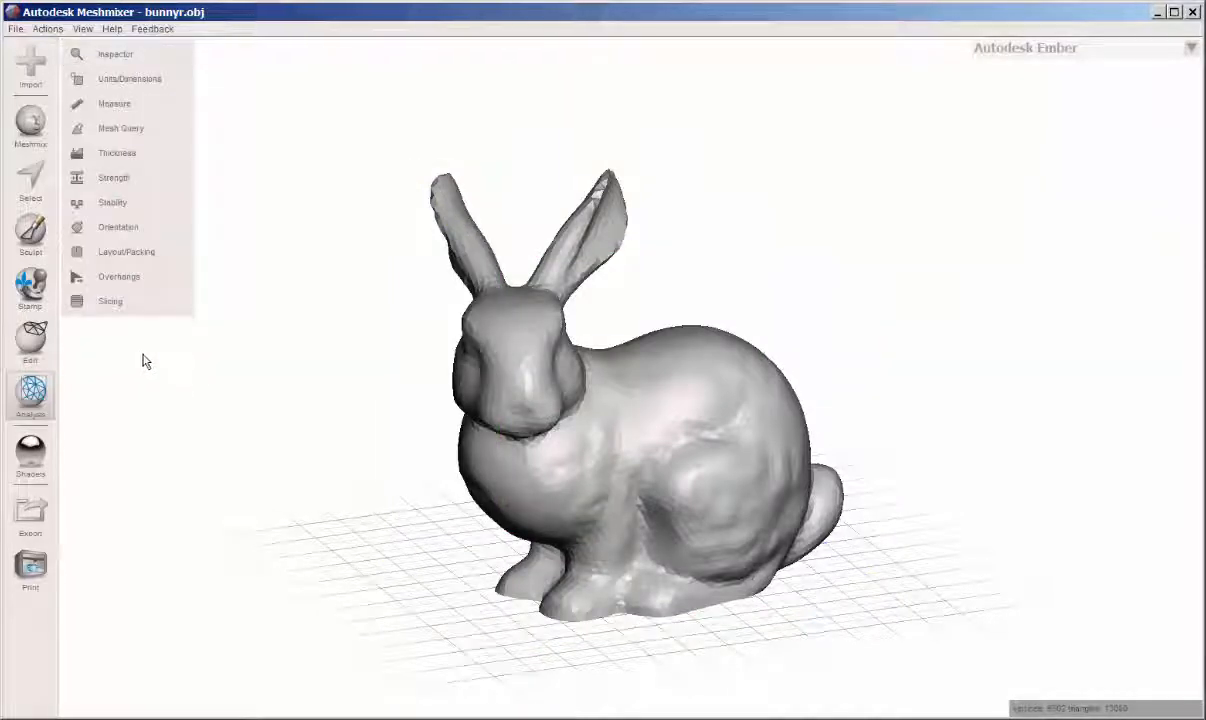
{"action": "left_click", "coordinate": [114, 103]}
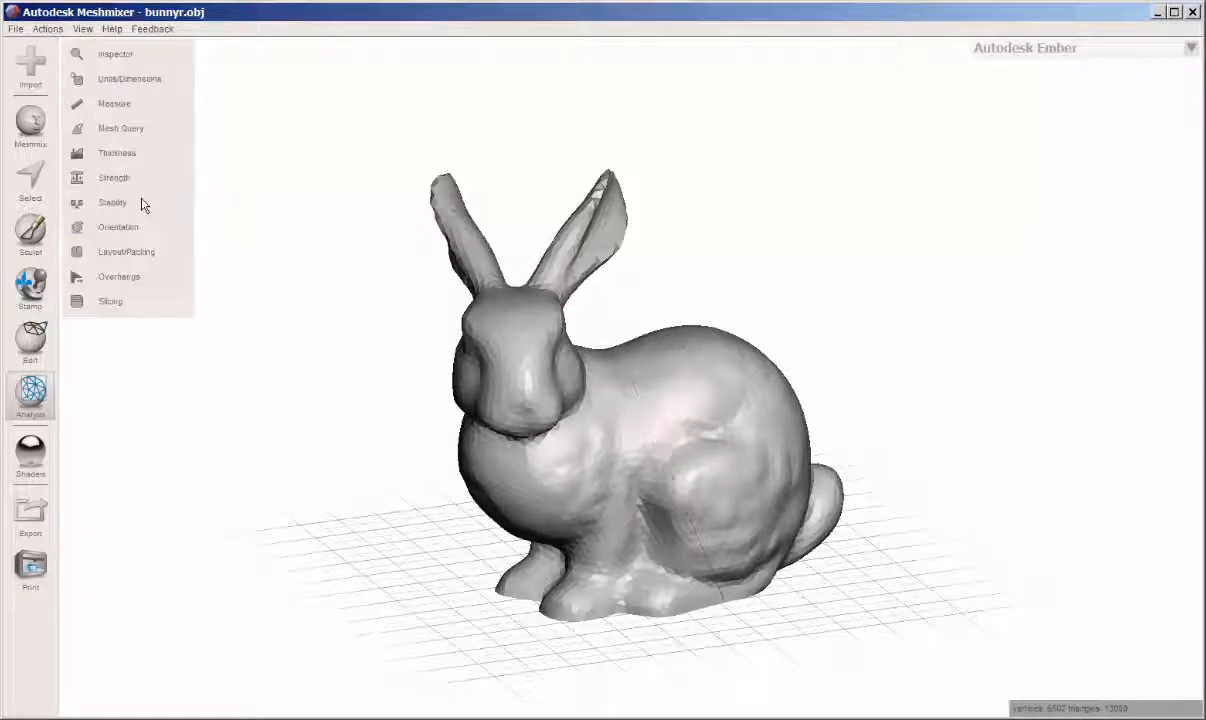
{"action": "left_click", "coordinate": [120, 128]}
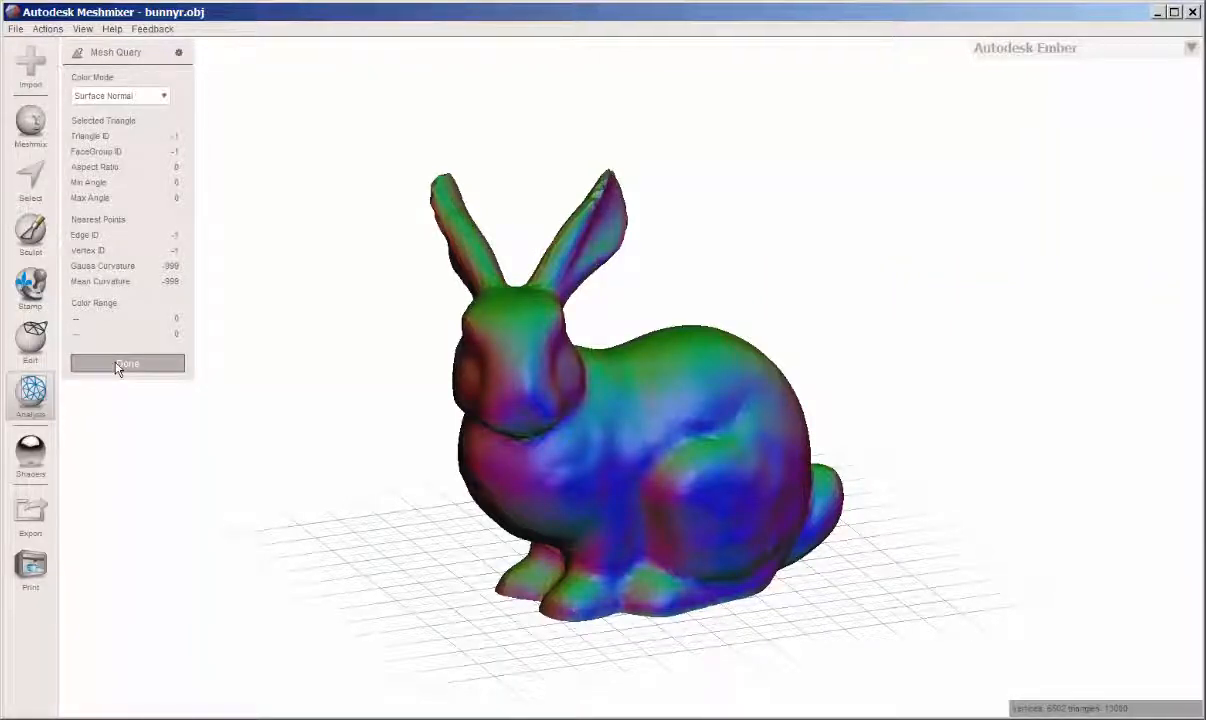
{"action": "left_click", "coordinate": [127, 363]}
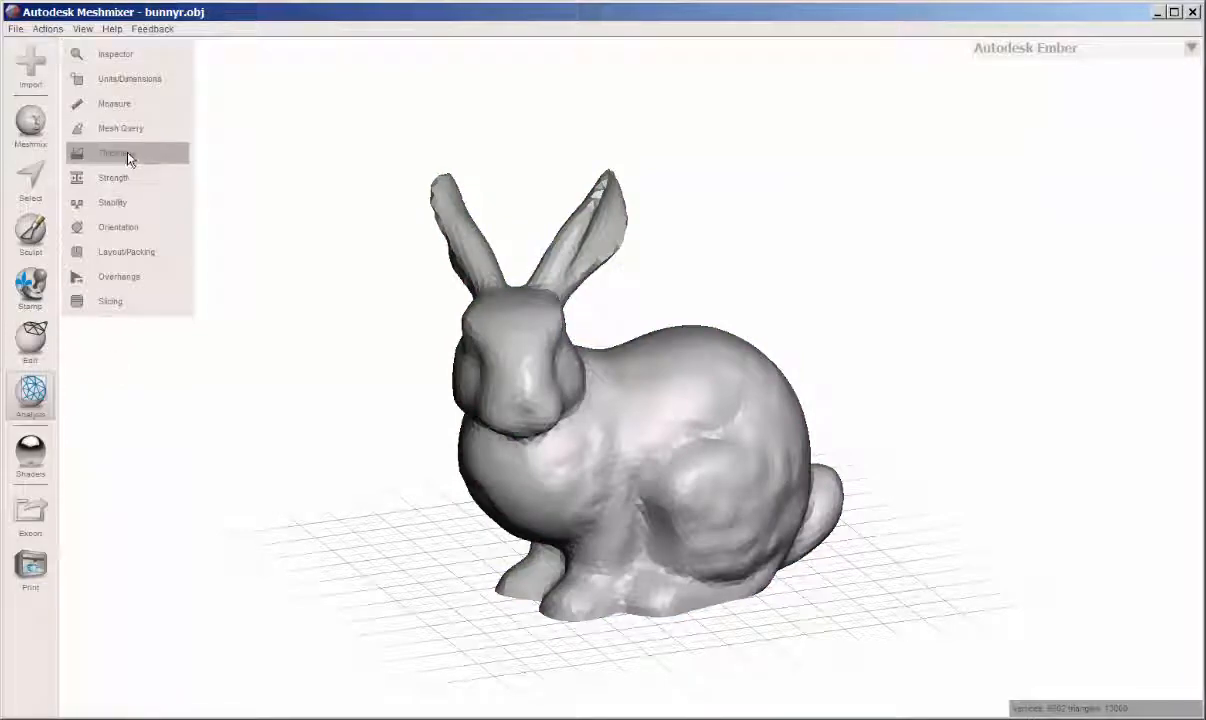
Step: Orbit to inspect the red thin-wall areas on the bunny's front feet, then close Thickness
{"action": "left_click", "coordinate": [114, 152]}
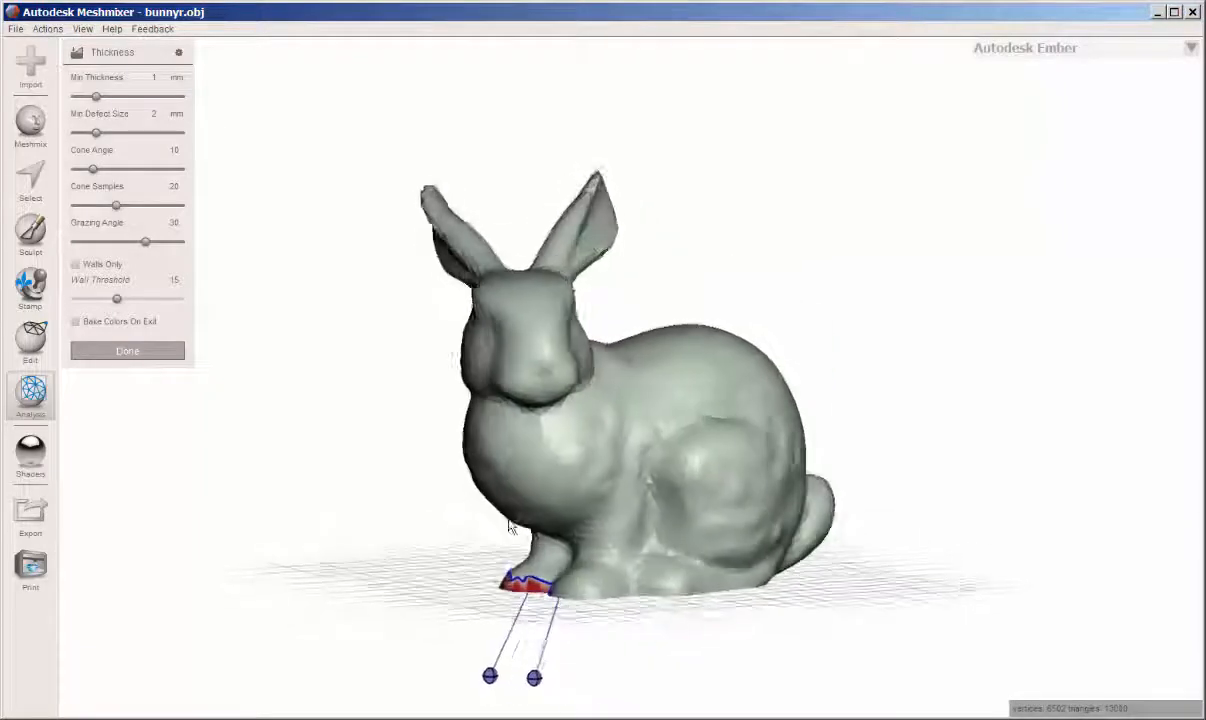
{"action": "left_click_drag", "start_coordinate": [510, 525], "coordinate": [757, 510]}
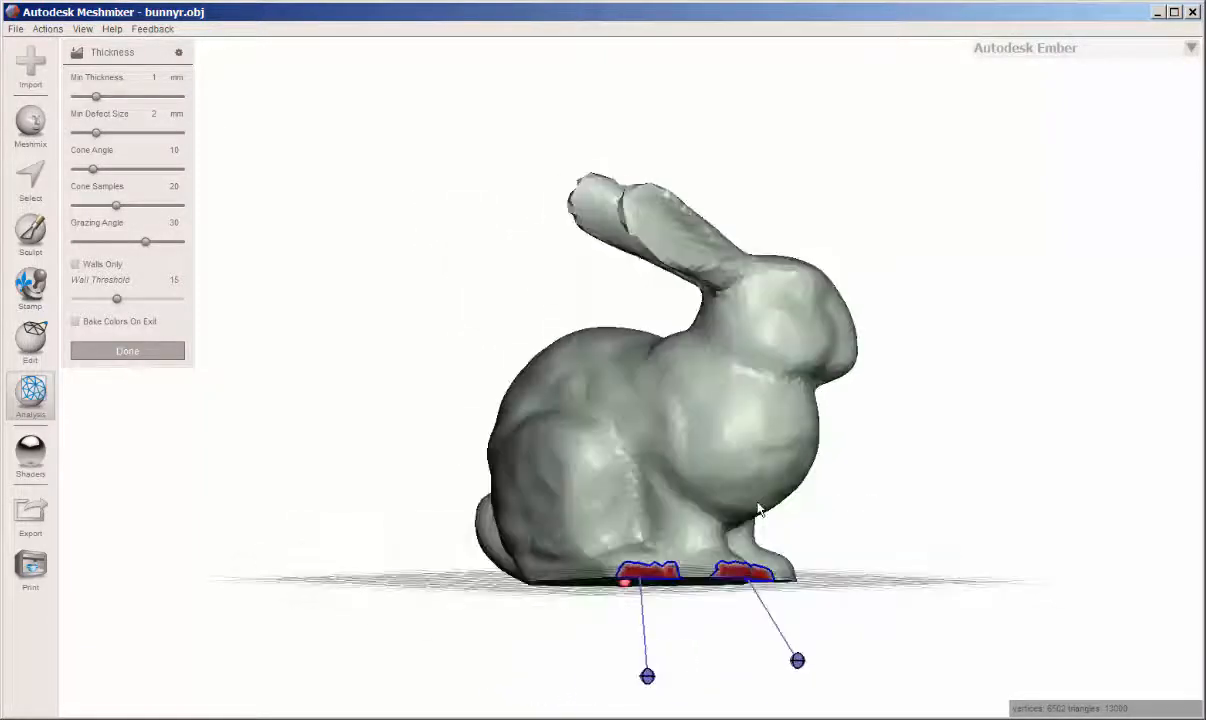
{"action": "left_click_drag", "start_coordinate": [757, 509], "coordinate": [667, 490]}
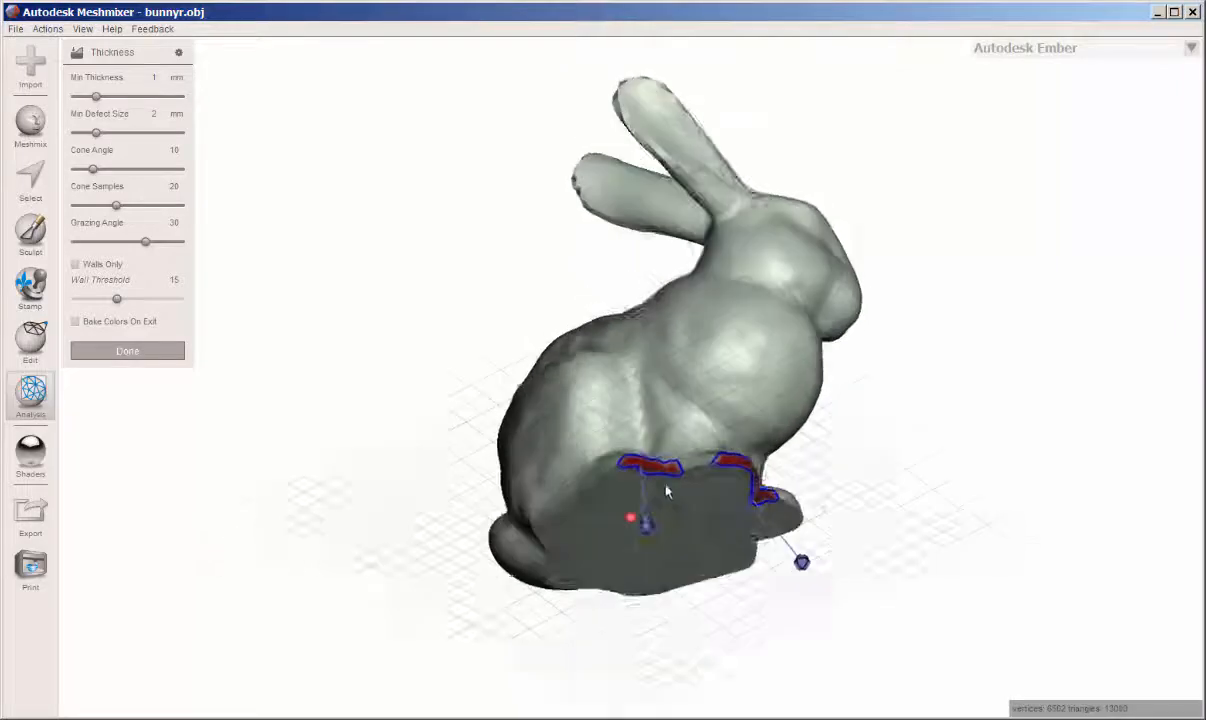
{"action": "left_click_drag", "start_coordinate": [667, 490], "coordinate": [700, 563]}
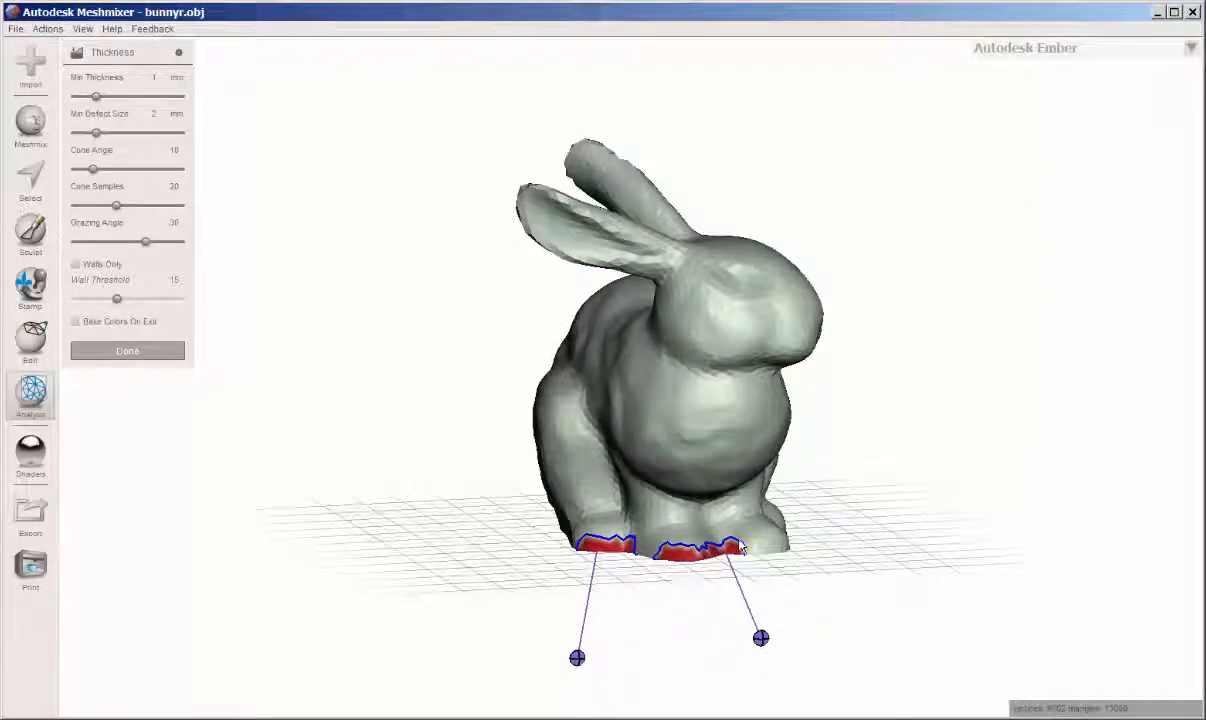
{"action": "mouse_move", "coordinate": [688, 565]}
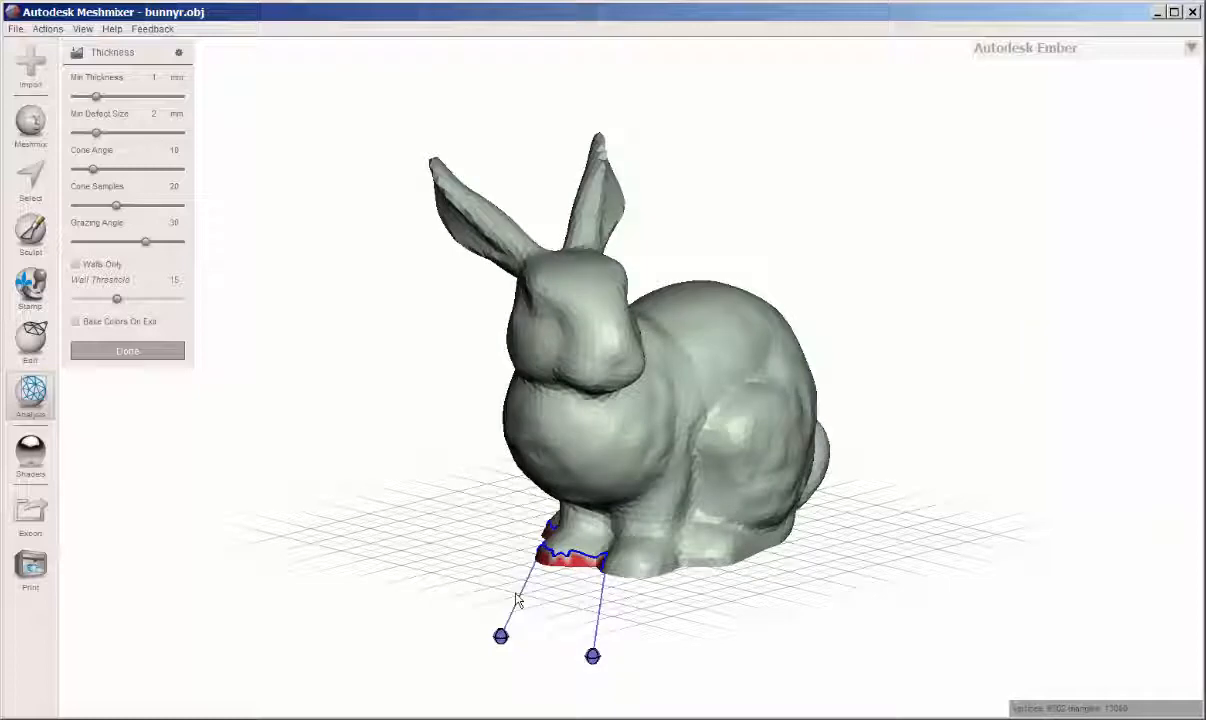
{"action": "mouse_move", "coordinate": [483, 569]}
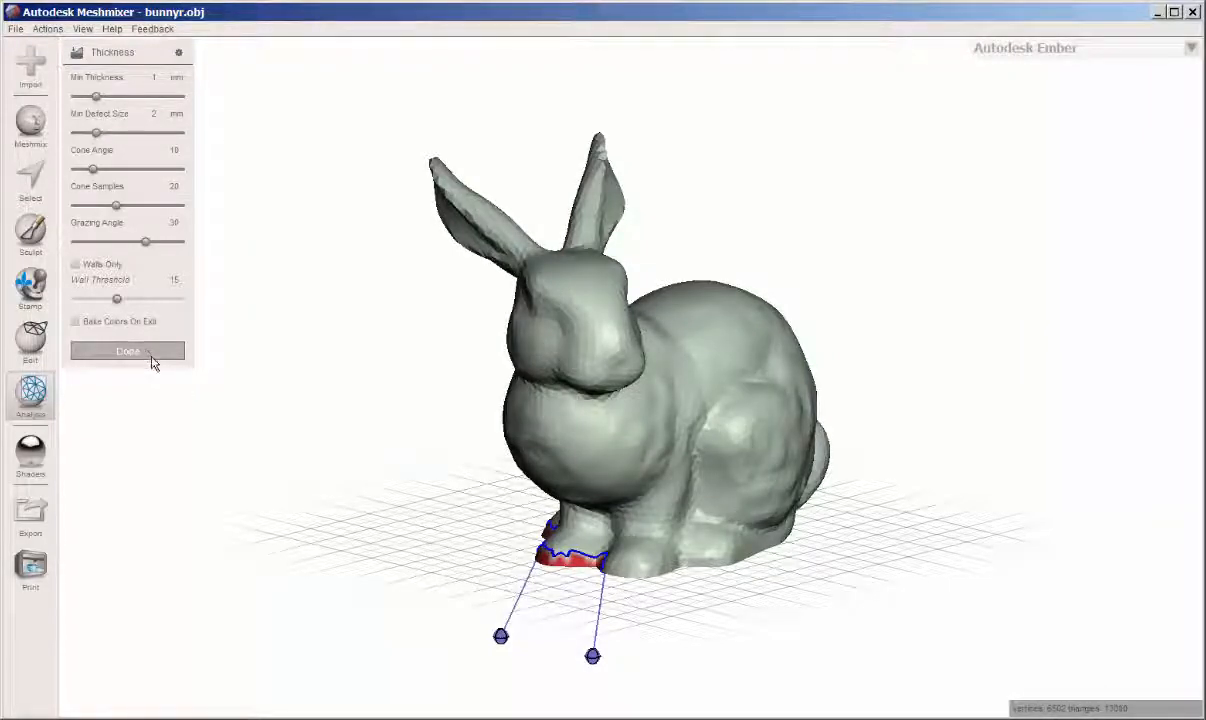
{"action": "left_click", "coordinate": [127, 351]}
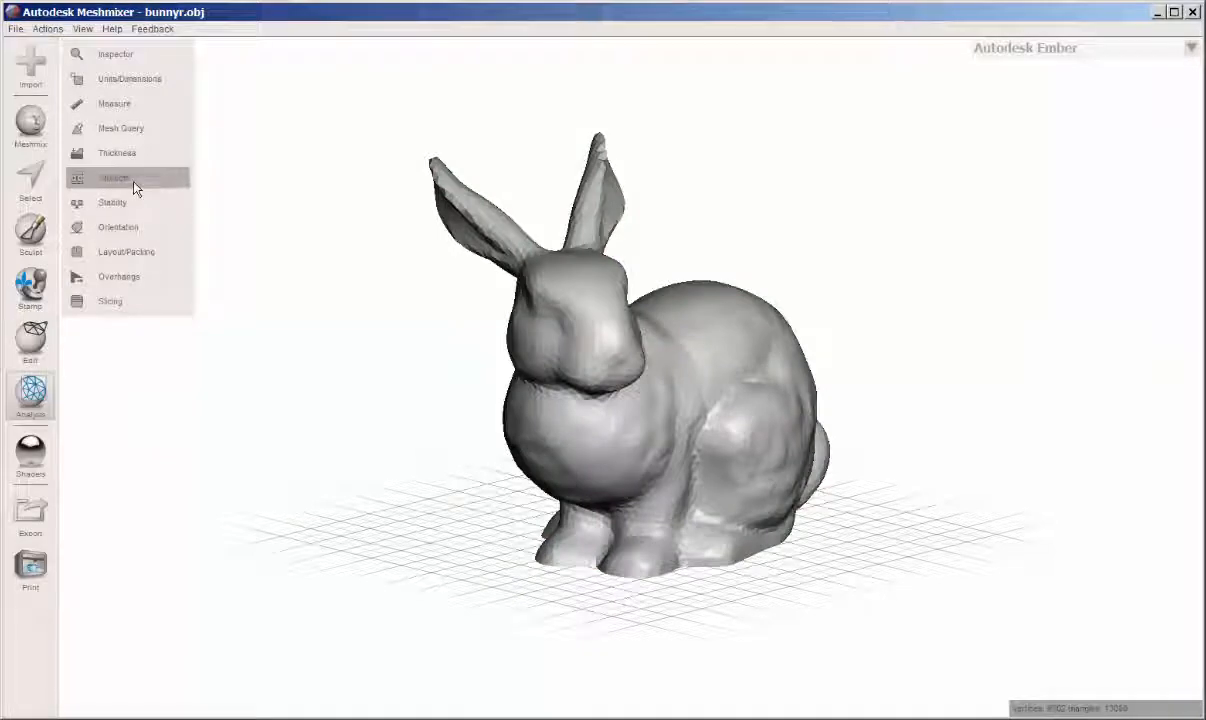
{"action": "left_click", "coordinate": [115, 178]}
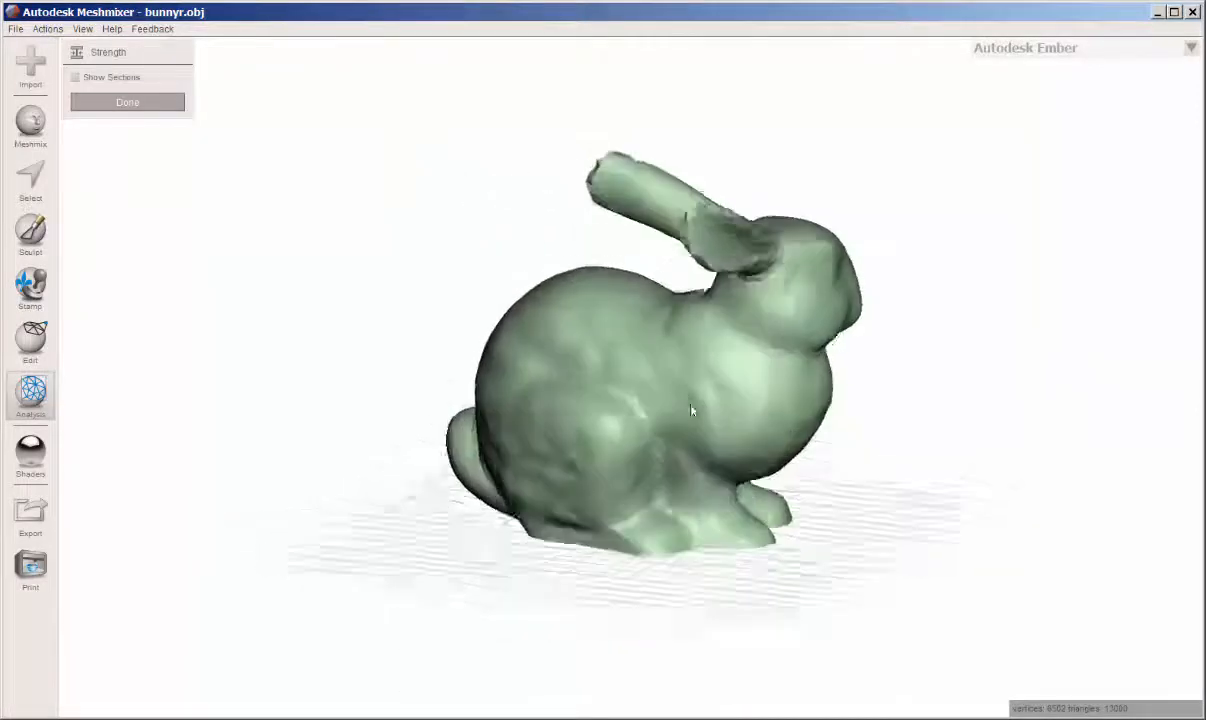
{"action": "left_click_drag", "start_coordinate": [690, 410], "coordinate": [355, 480]}
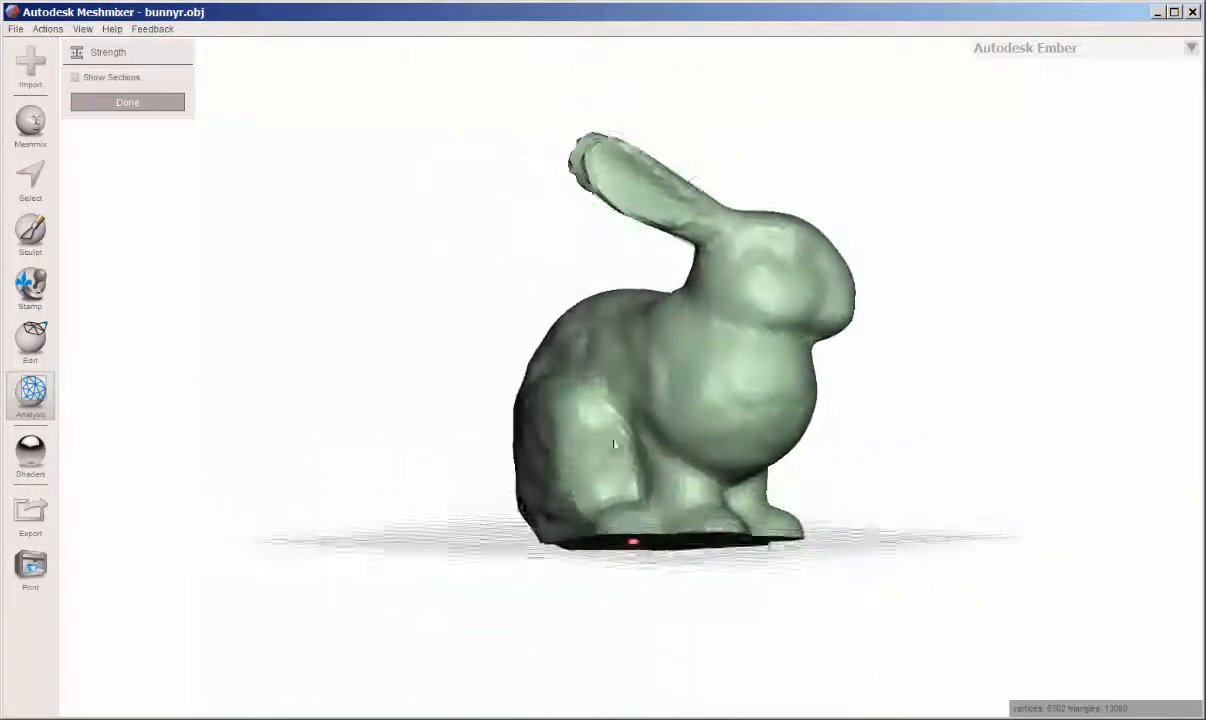
{"action": "left_click", "coordinate": [30, 395]}
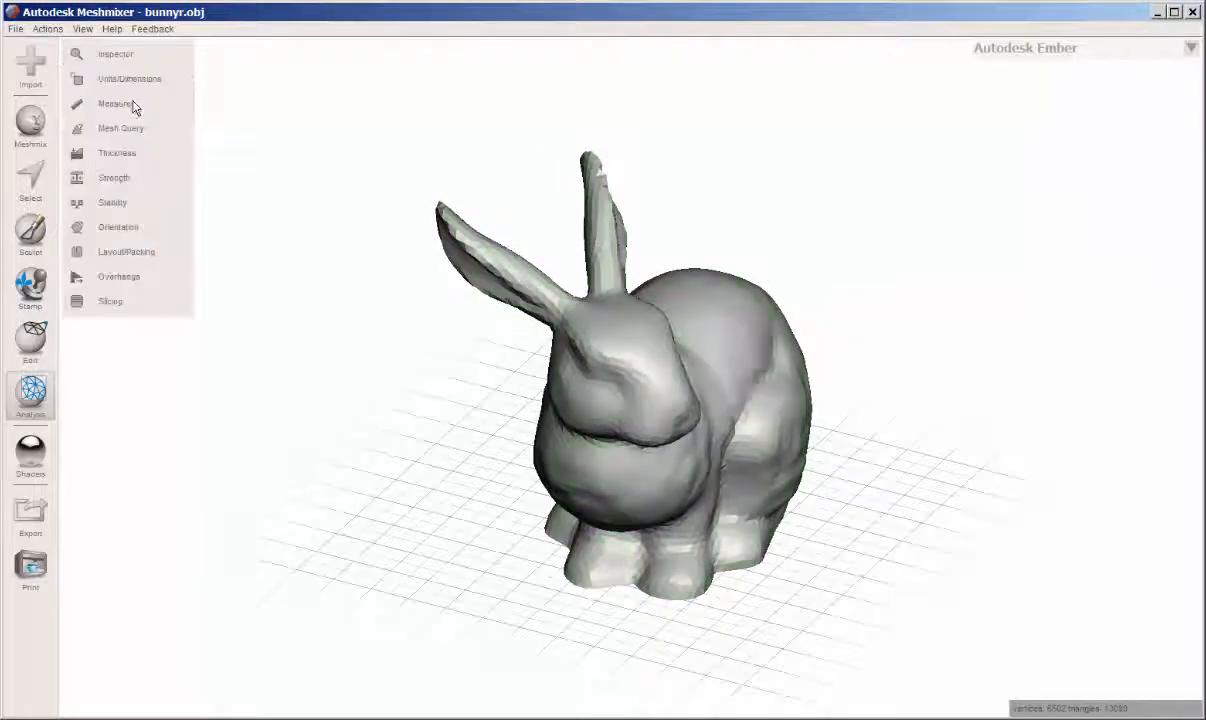
{"action": "left_click", "coordinate": [112, 202]}
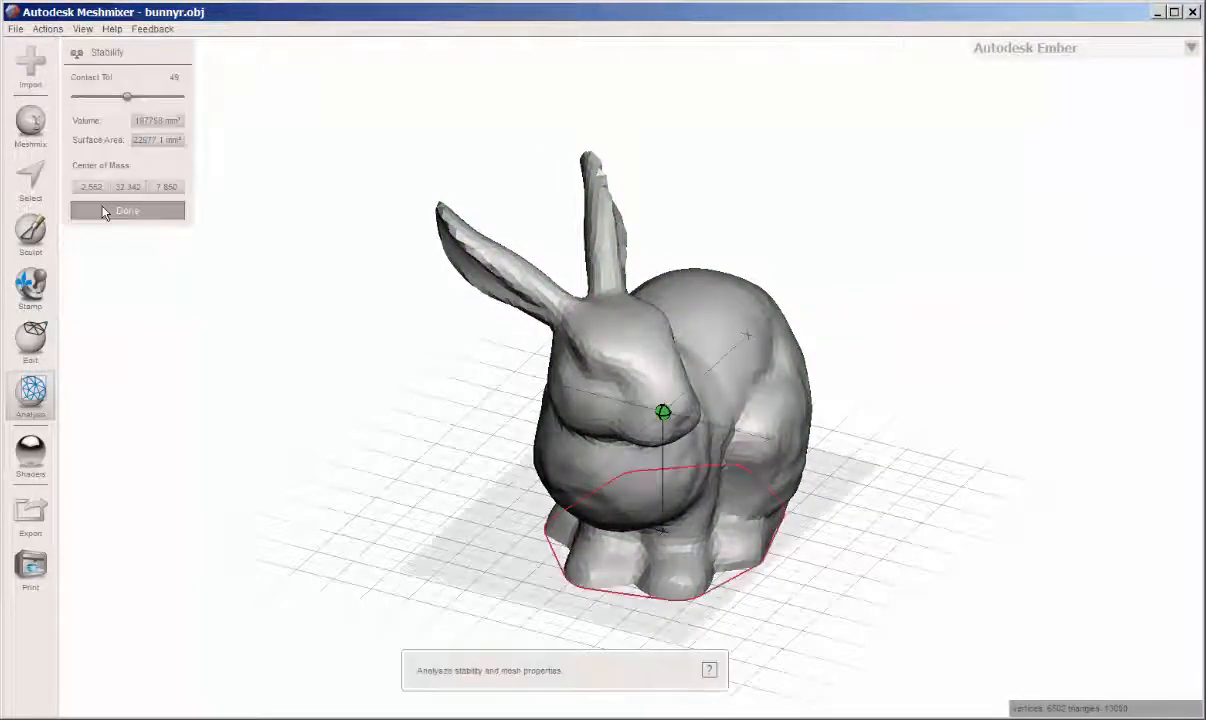
{"action": "left_click_drag", "start_coordinate": [665, 410], "coordinate": [595, 445]}
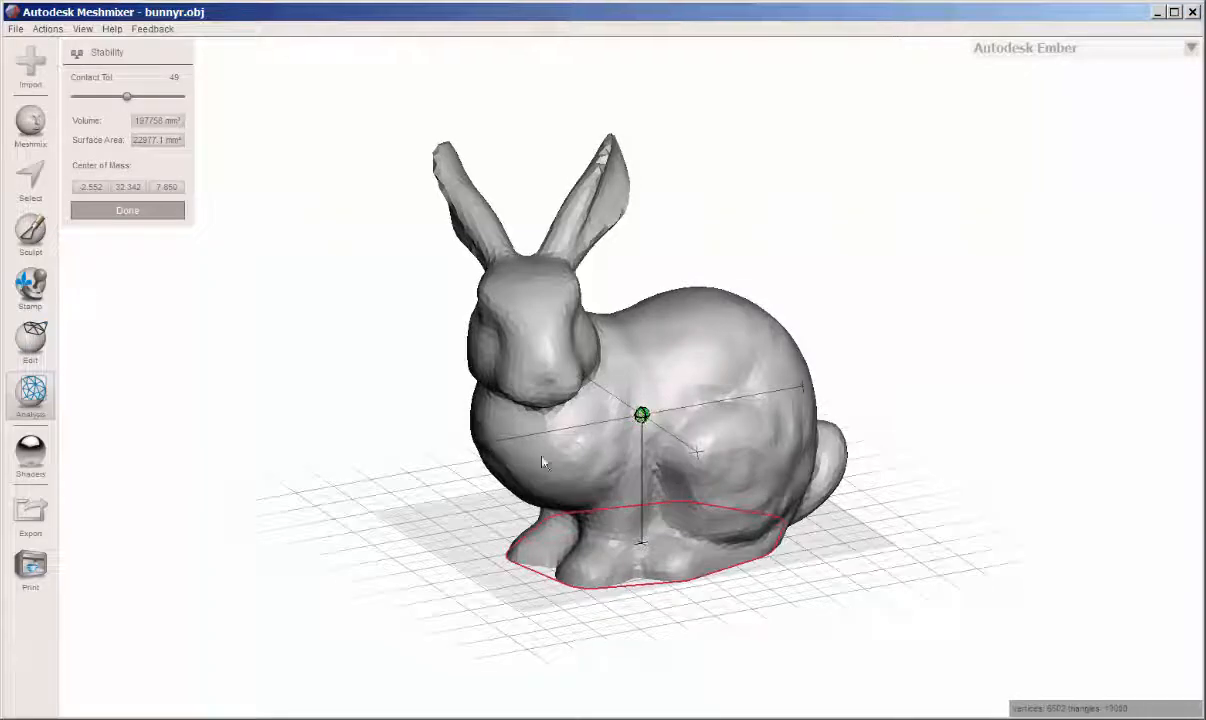
{"action": "left_click_drag", "start_coordinate": [543, 462], "coordinate": [408, 478]}
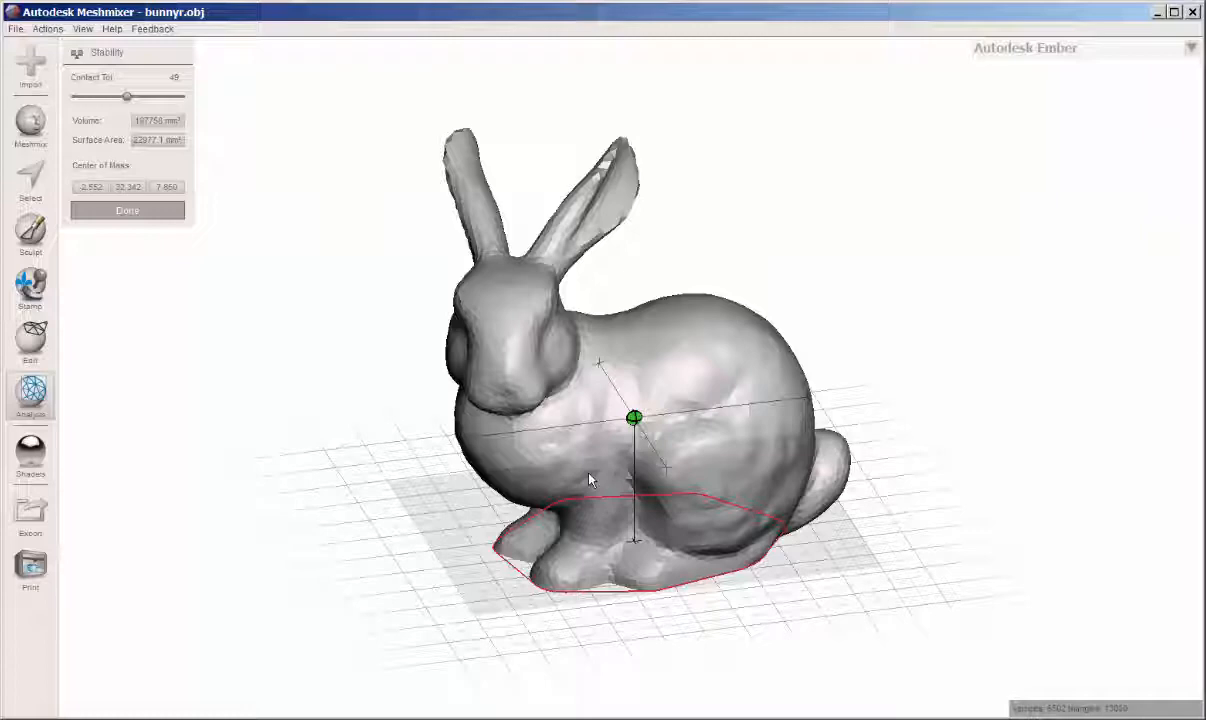
{"action": "mouse_move", "coordinate": [130, 178]}
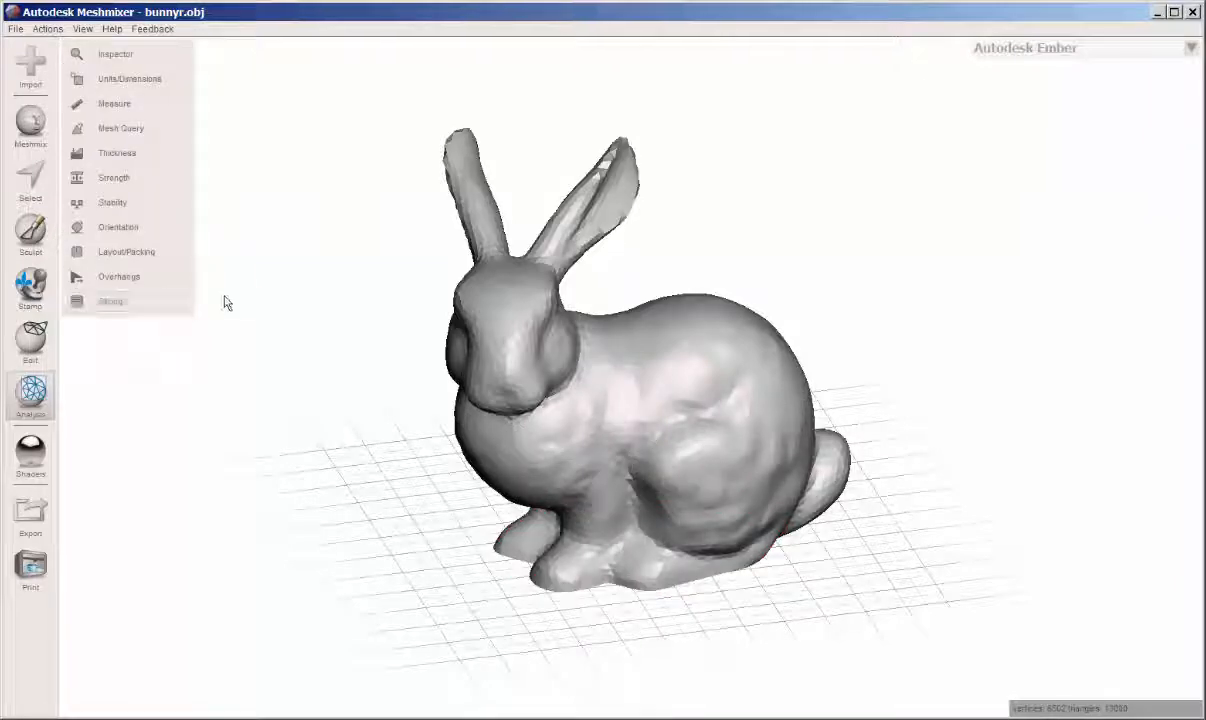
{"action": "mouse_move", "coordinate": [145, 227]}
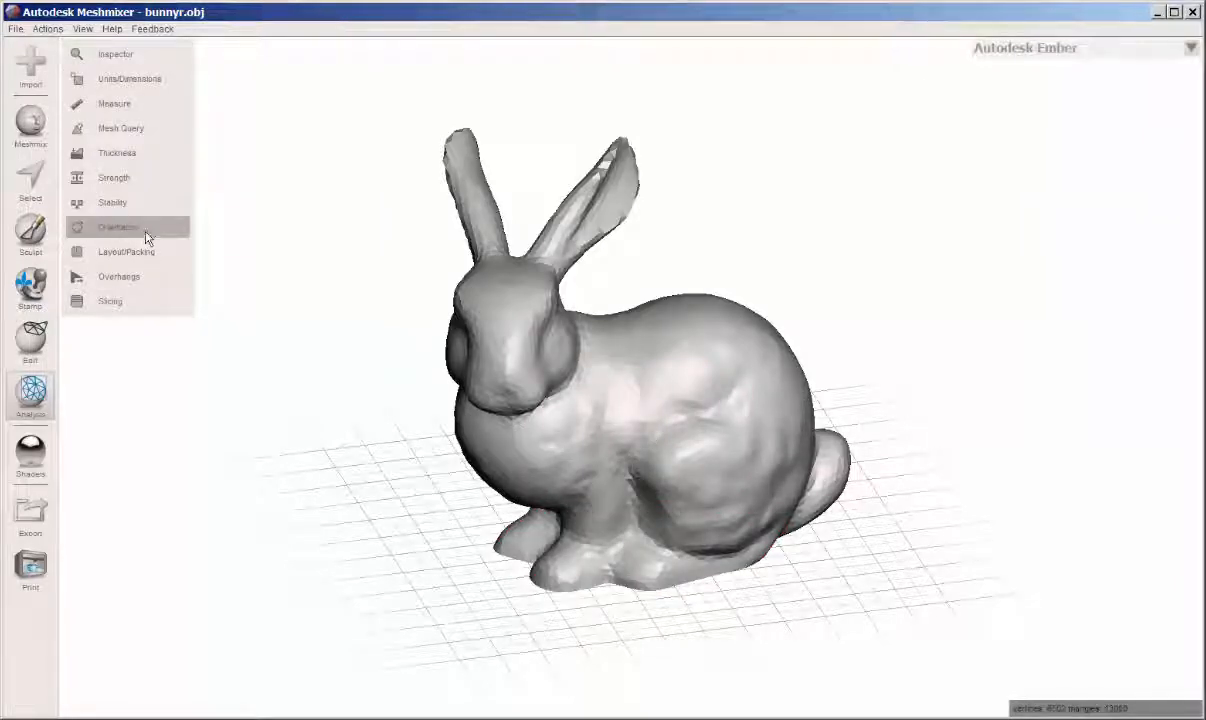
Step: Reorient the bunny with Support Volume weight 1 and accept the computed orientation
{"action": "left_click", "coordinate": [117, 227]}
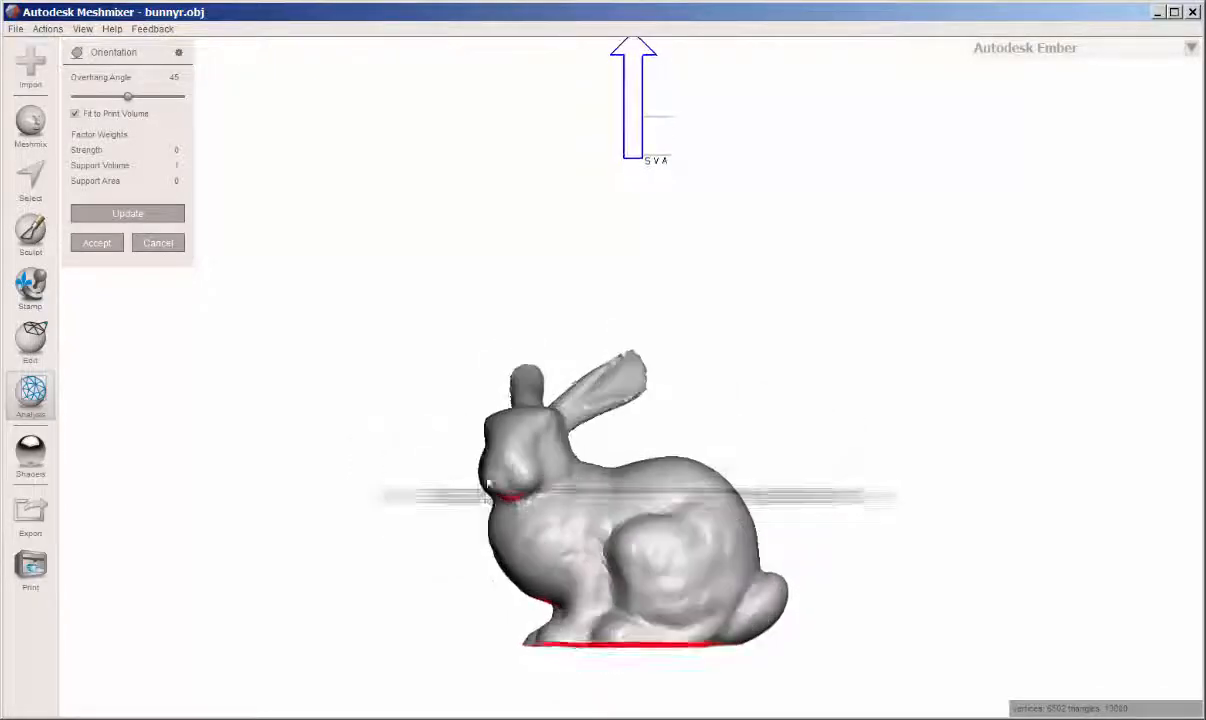
{"action": "left_click", "coordinate": [127, 213]}
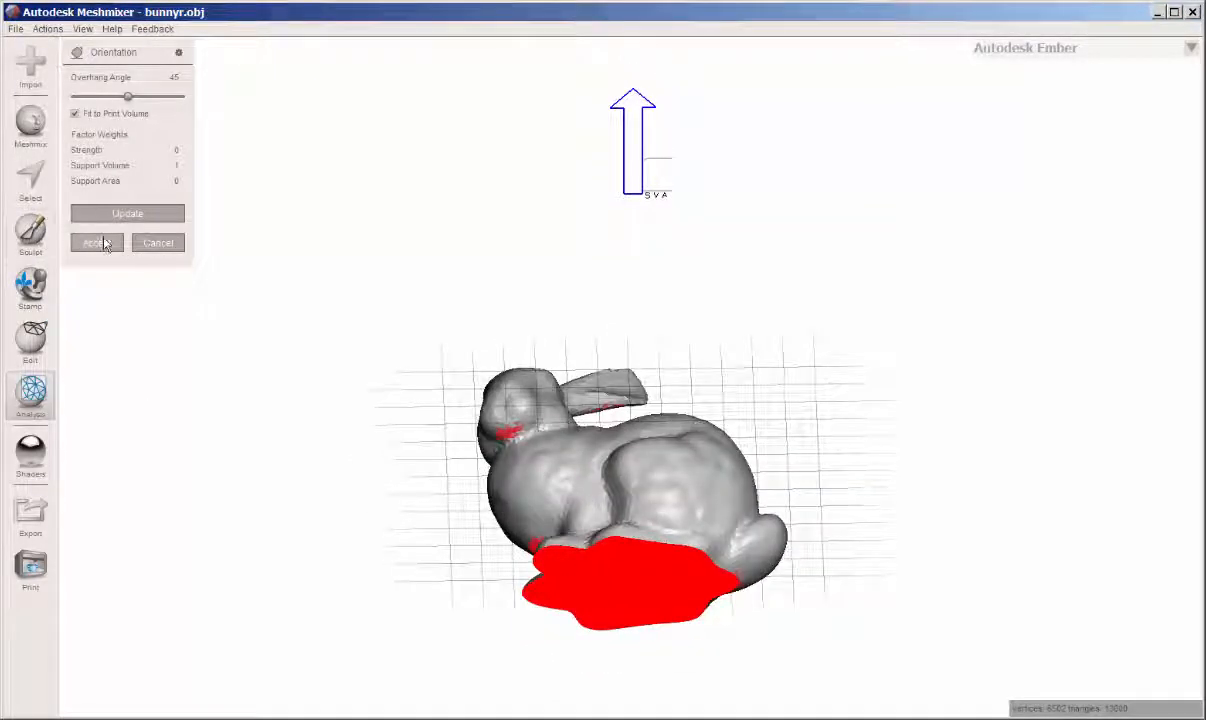
{"action": "left_click", "coordinate": [92, 243]}
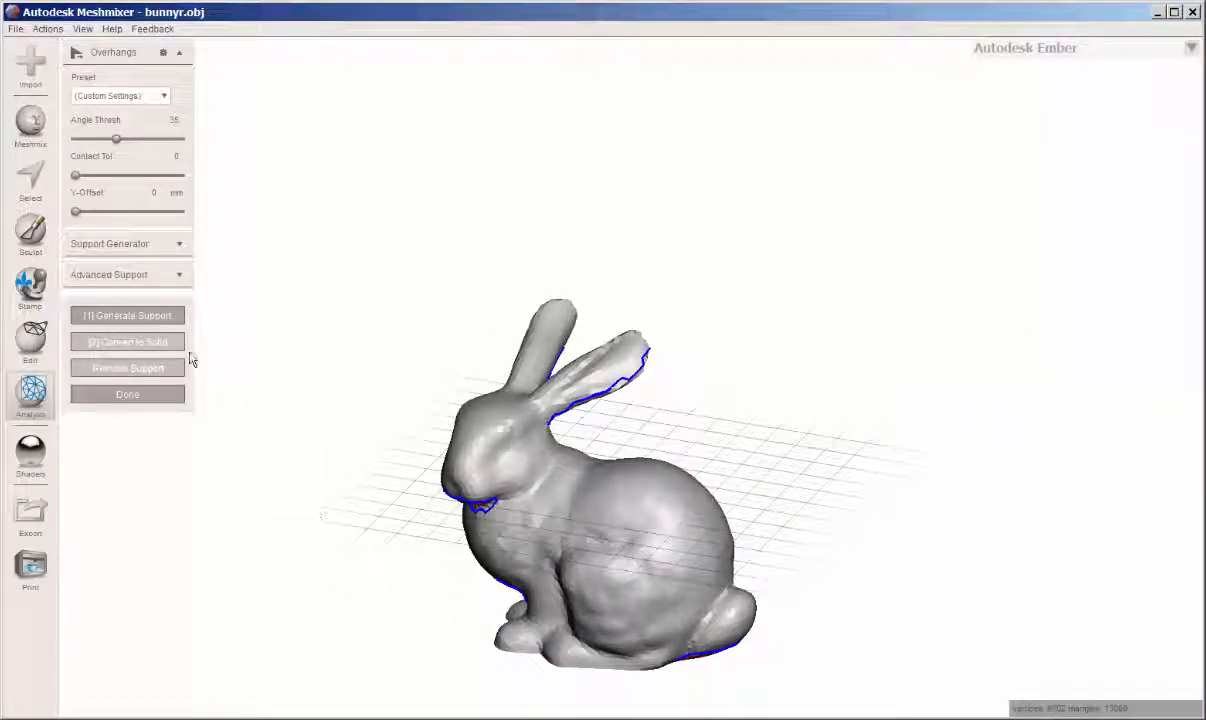
Step: Generate tree supports under the ears and chest, inspect them, then clear and regenerate
{"action": "left_click", "coordinate": [127, 315]}
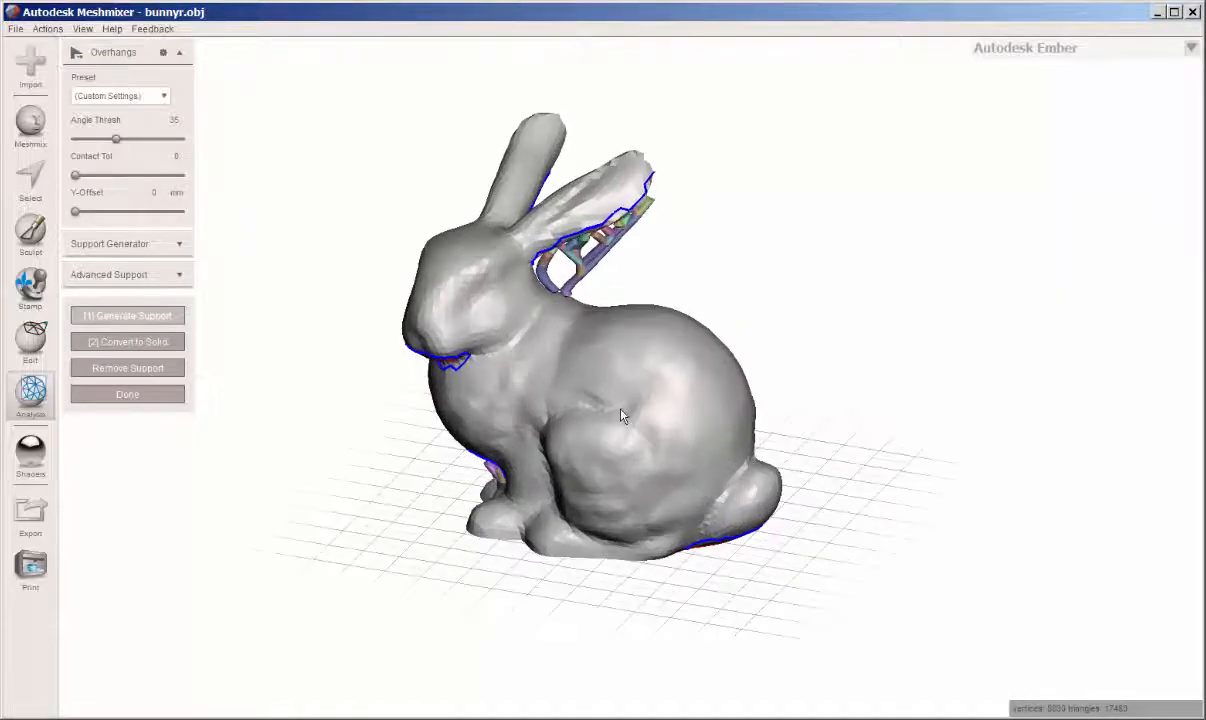
{"action": "left_click_drag", "start_coordinate": [620, 415], "coordinate": [285, 390]}
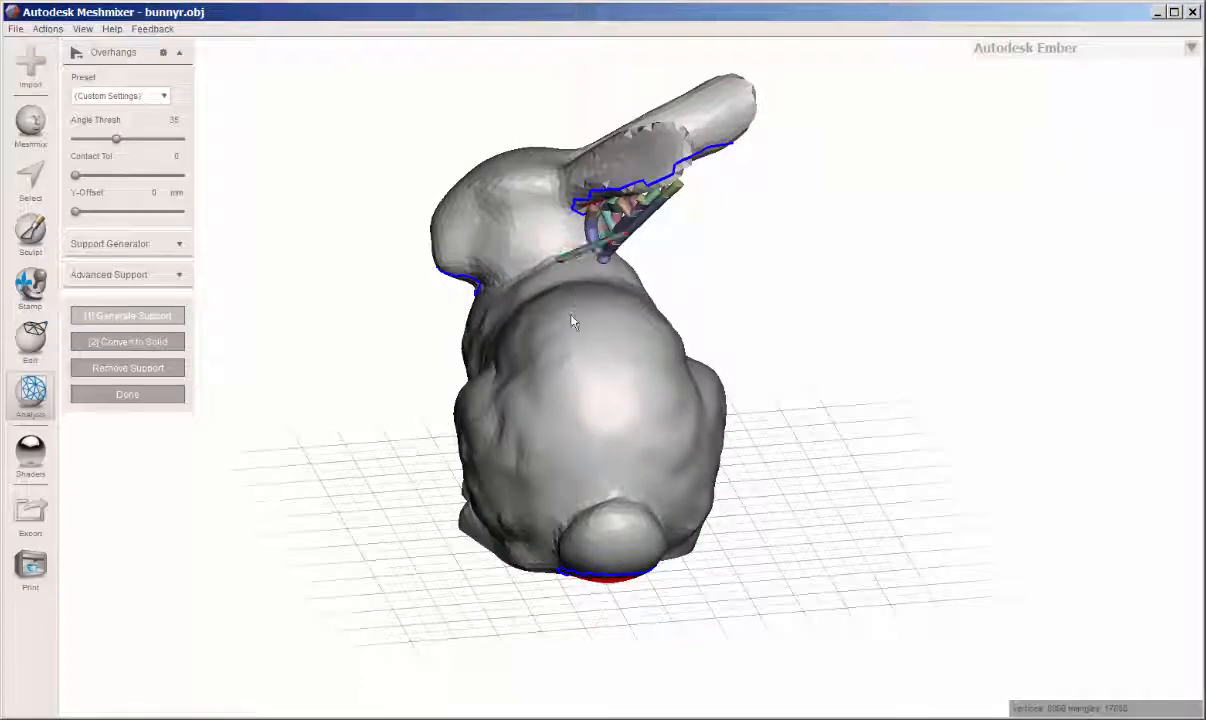
{"action": "left_click_drag", "start_coordinate": [573, 321], "coordinate": [480, 330]}
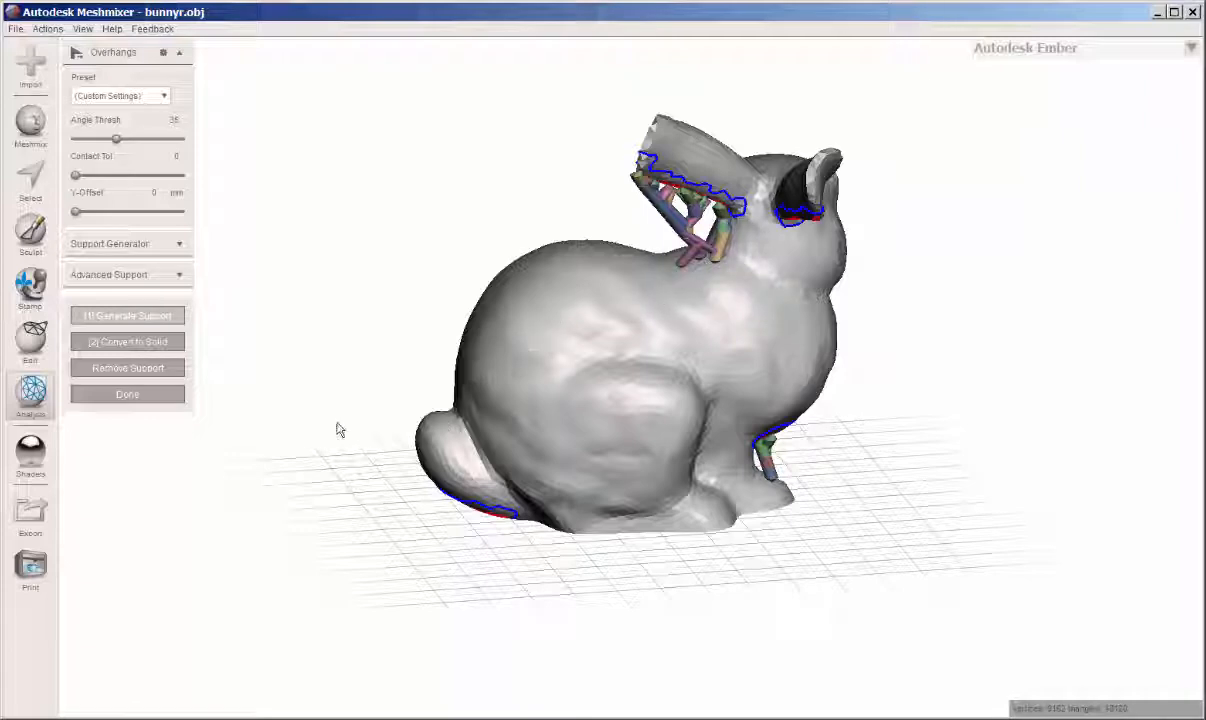
{"action": "left_click", "coordinate": [127, 368]}
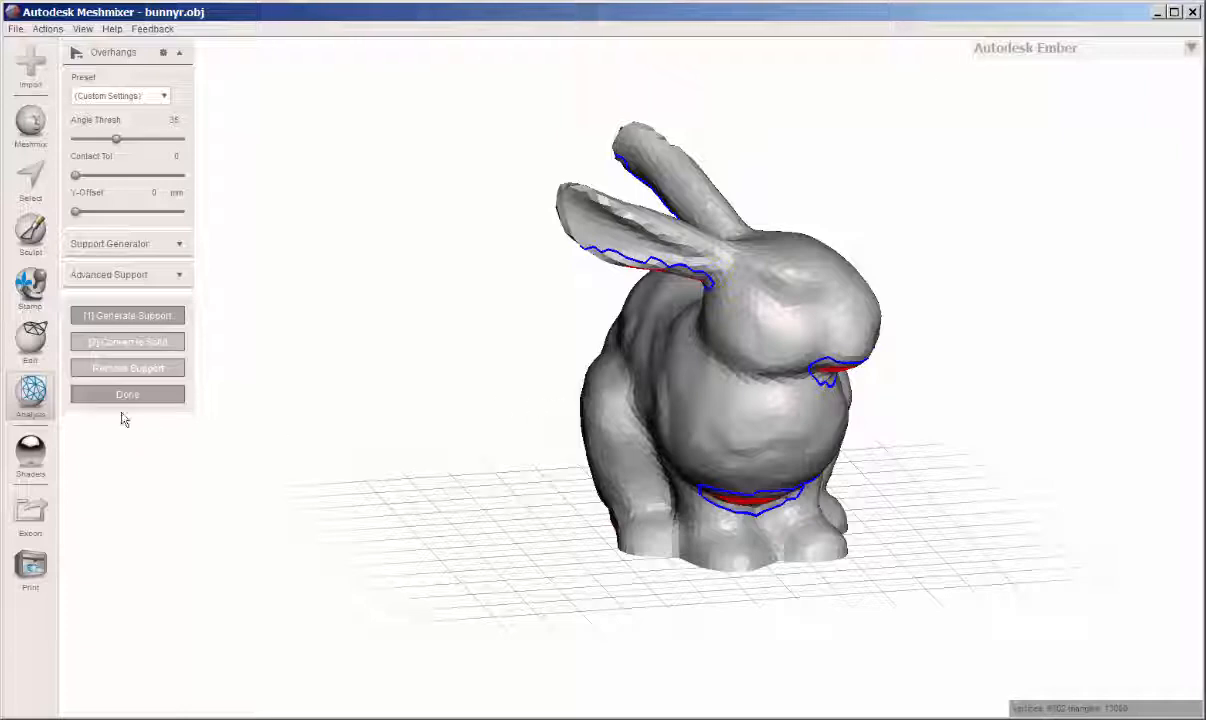
{"action": "left_click", "coordinate": [127, 315]}
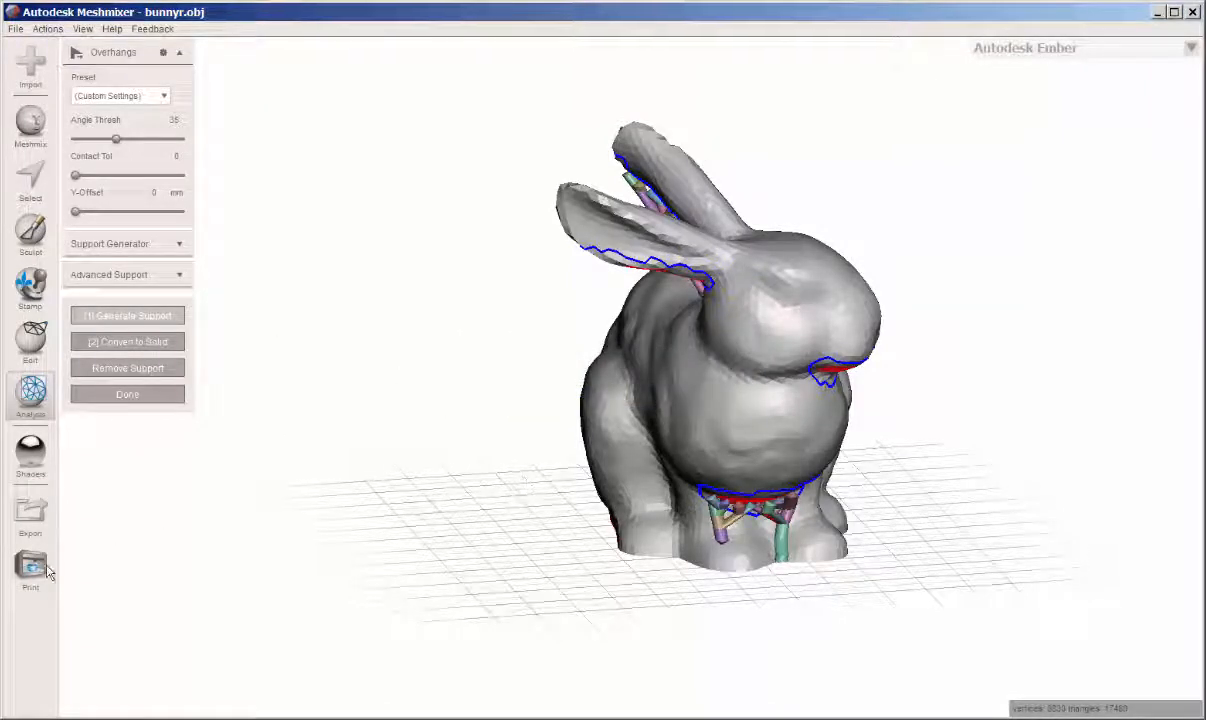
{"action": "left_click", "coordinate": [30, 515]}
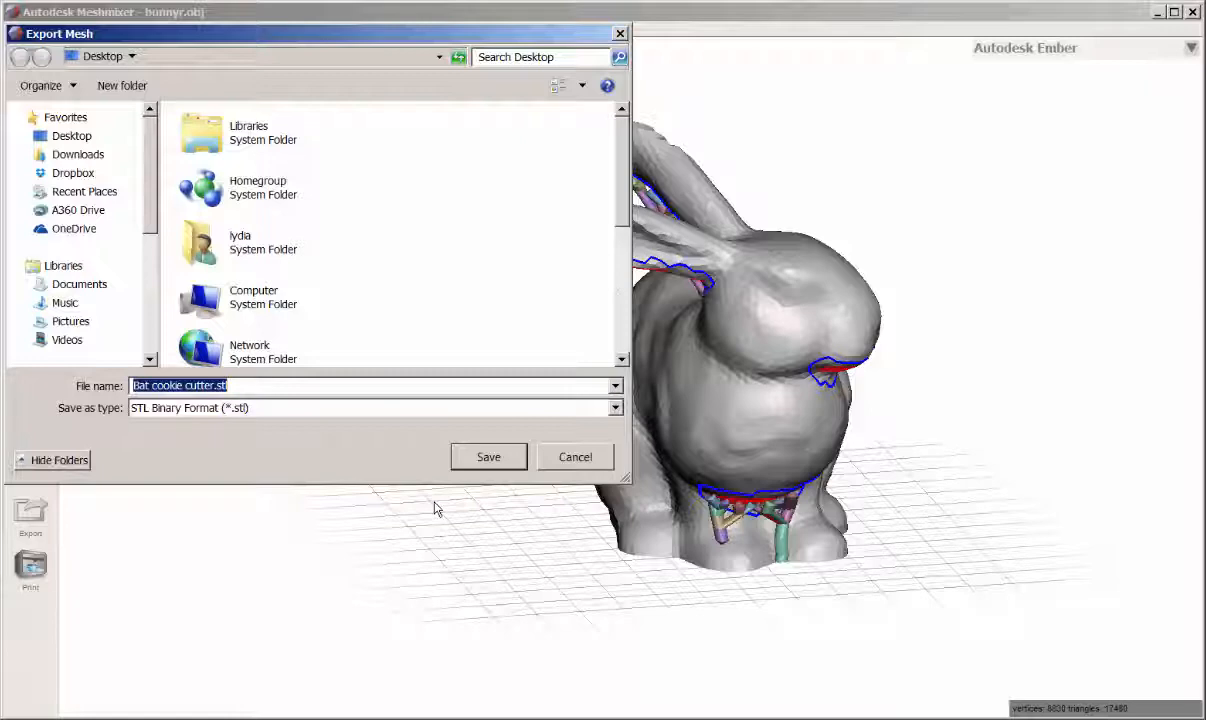
{"action": "mouse_move", "coordinate": [517, 440]}
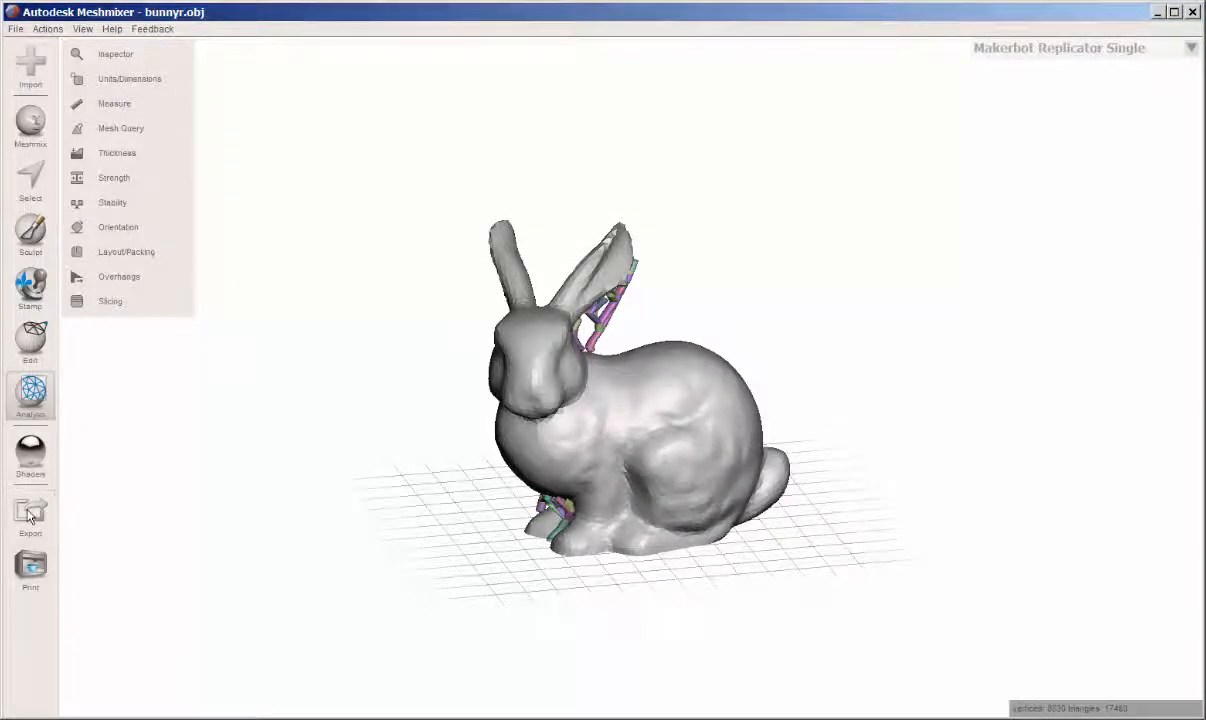
Step: Open the Export Mesh dialog and view the Save as type format list
{"action": "left_click", "coordinate": [30, 515]}
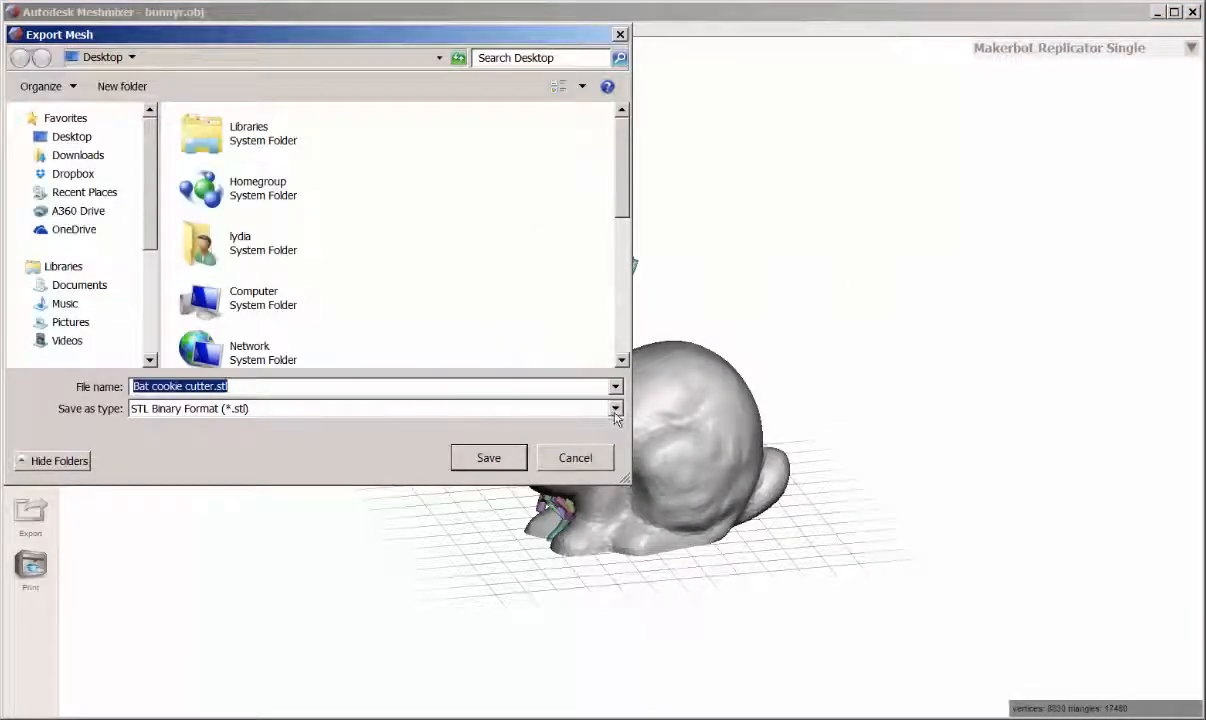
{"action": "left_click", "coordinate": [614, 408]}
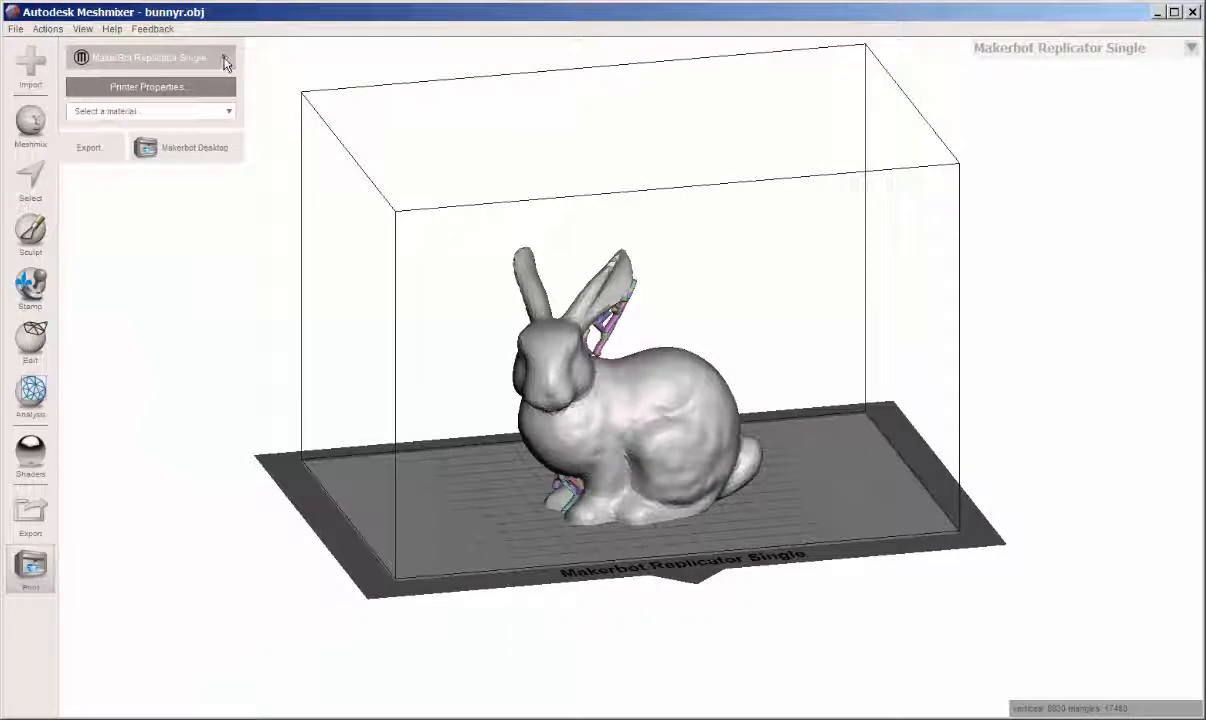
Step: Show the available printer list in the Print panel and scroll through it
{"action": "left_click", "coordinate": [225, 57]}
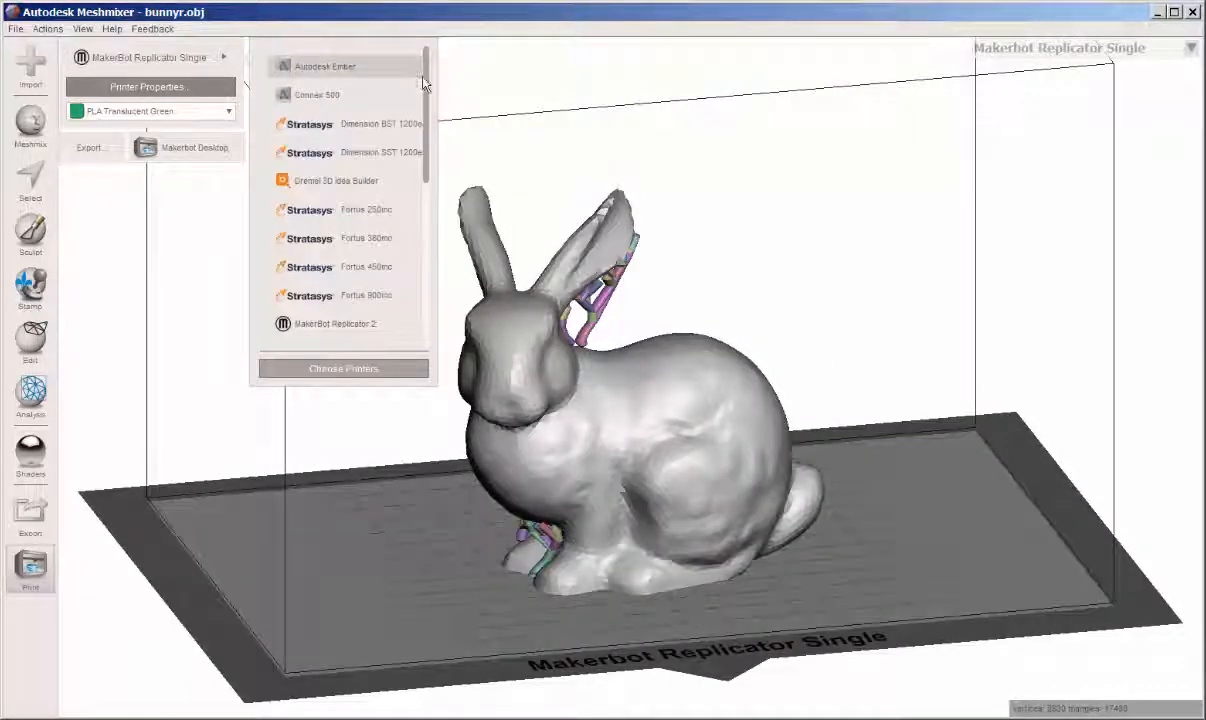
{"action": "scroll", "scroll_direction": "down", "scroll_amount": 3}
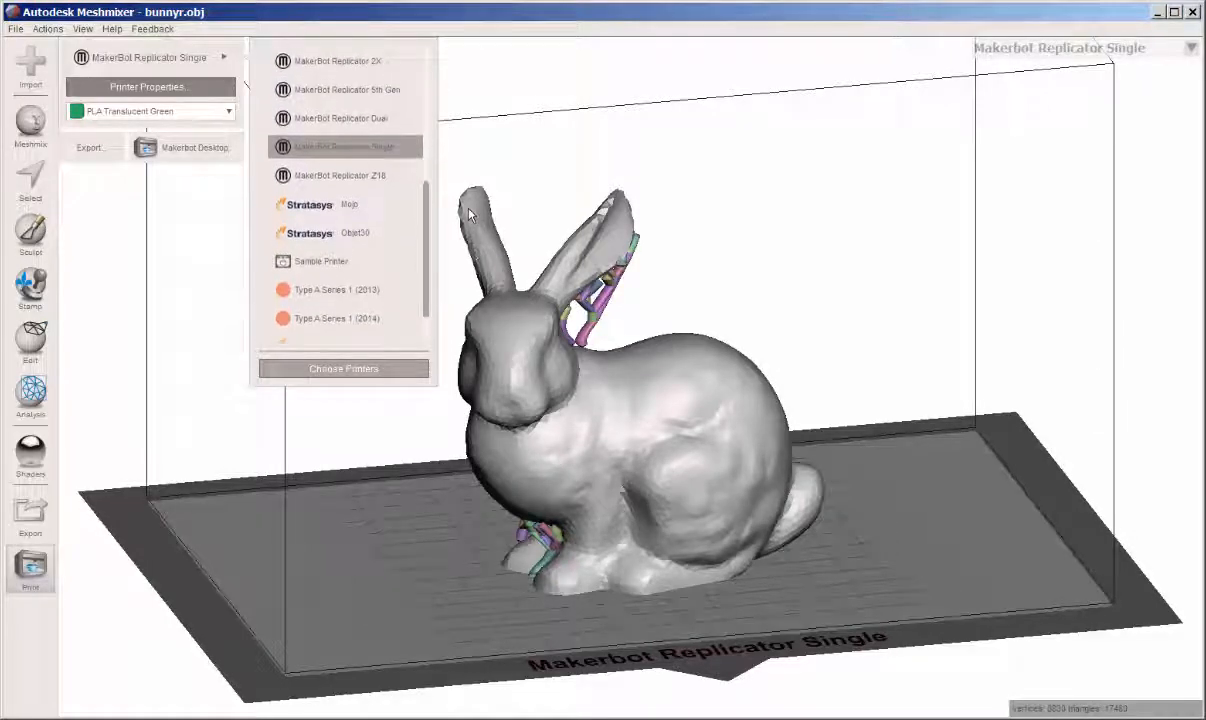
{"action": "left_click", "coordinate": [343, 368]}
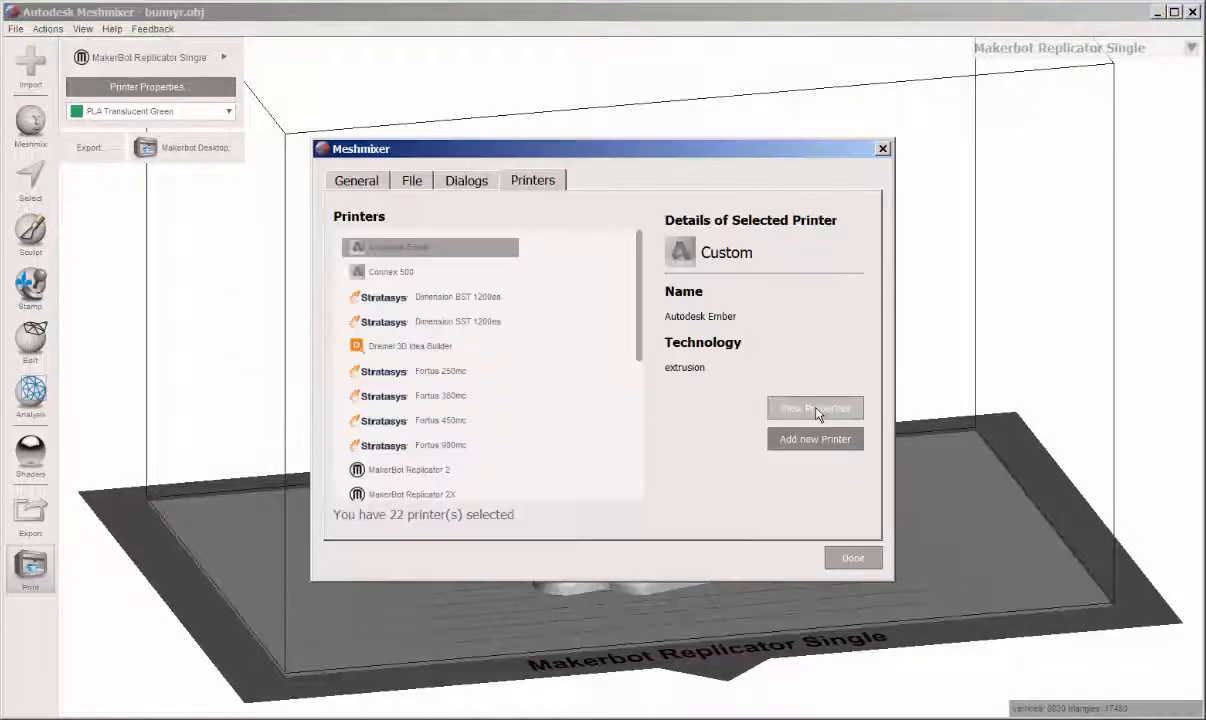
{"action": "scroll", "scroll_direction": "down", "scroll_amount": 3}
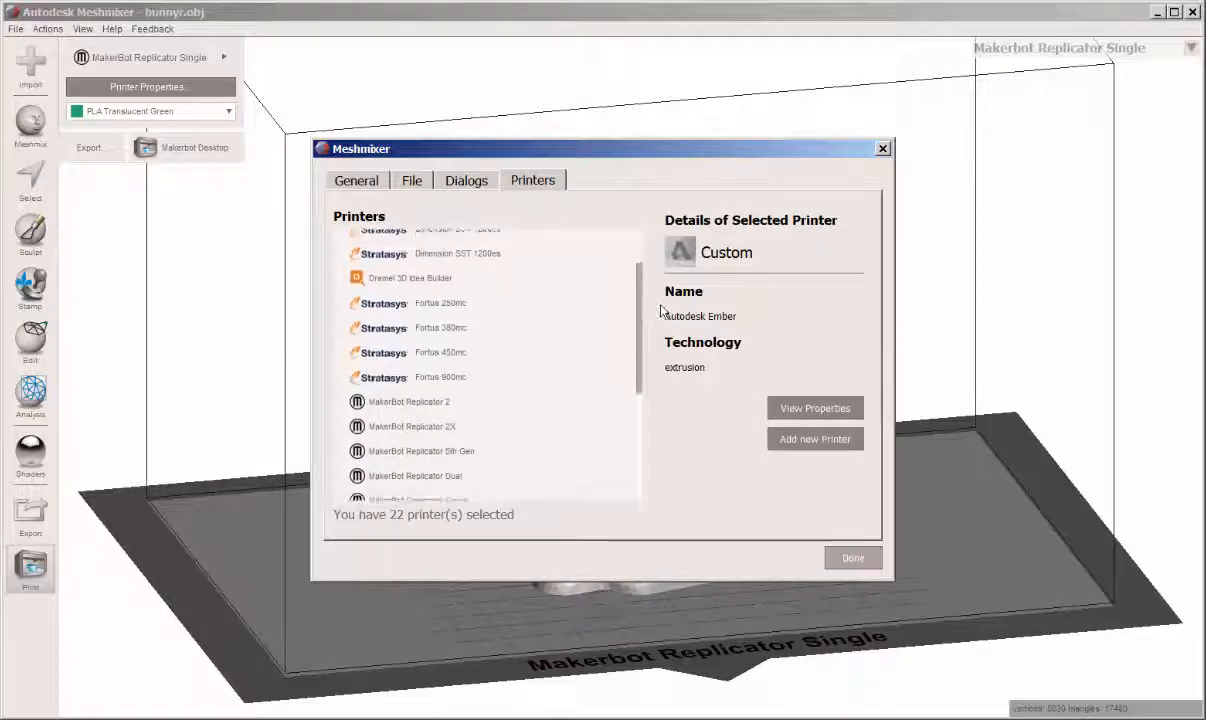
{"action": "scroll", "scroll_direction": "down", "scroll_amount": 3}
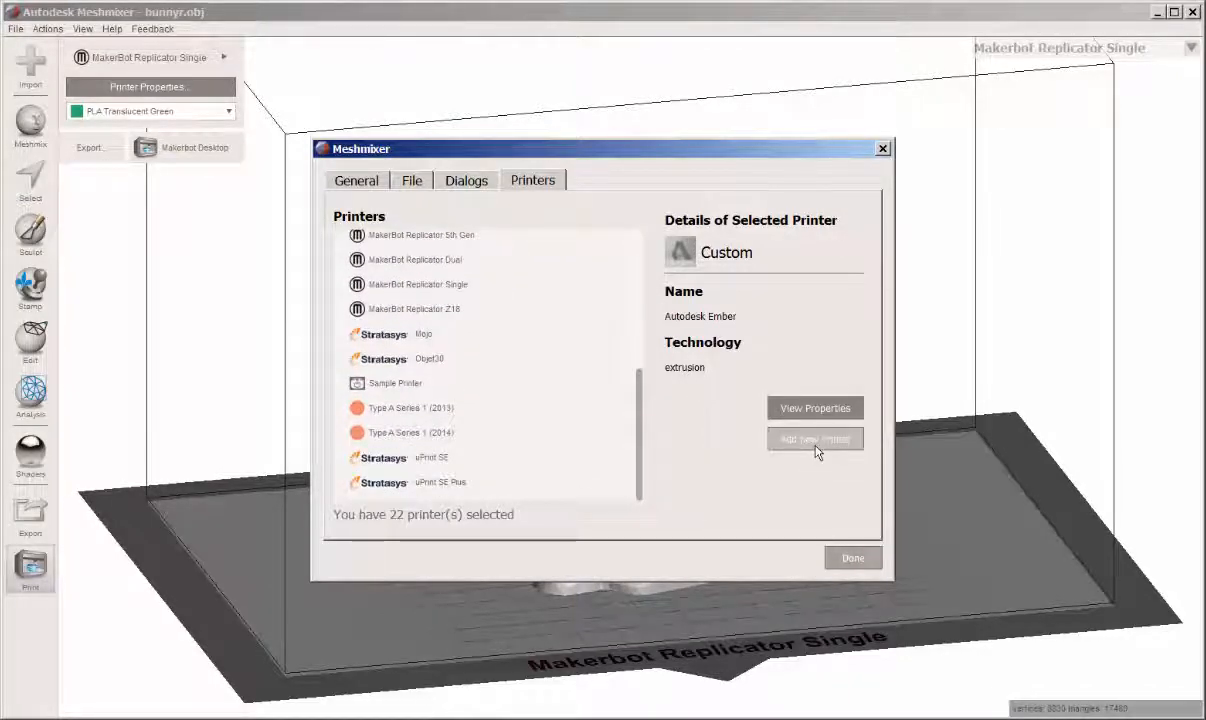
{"action": "left_click", "coordinate": [814, 439]}
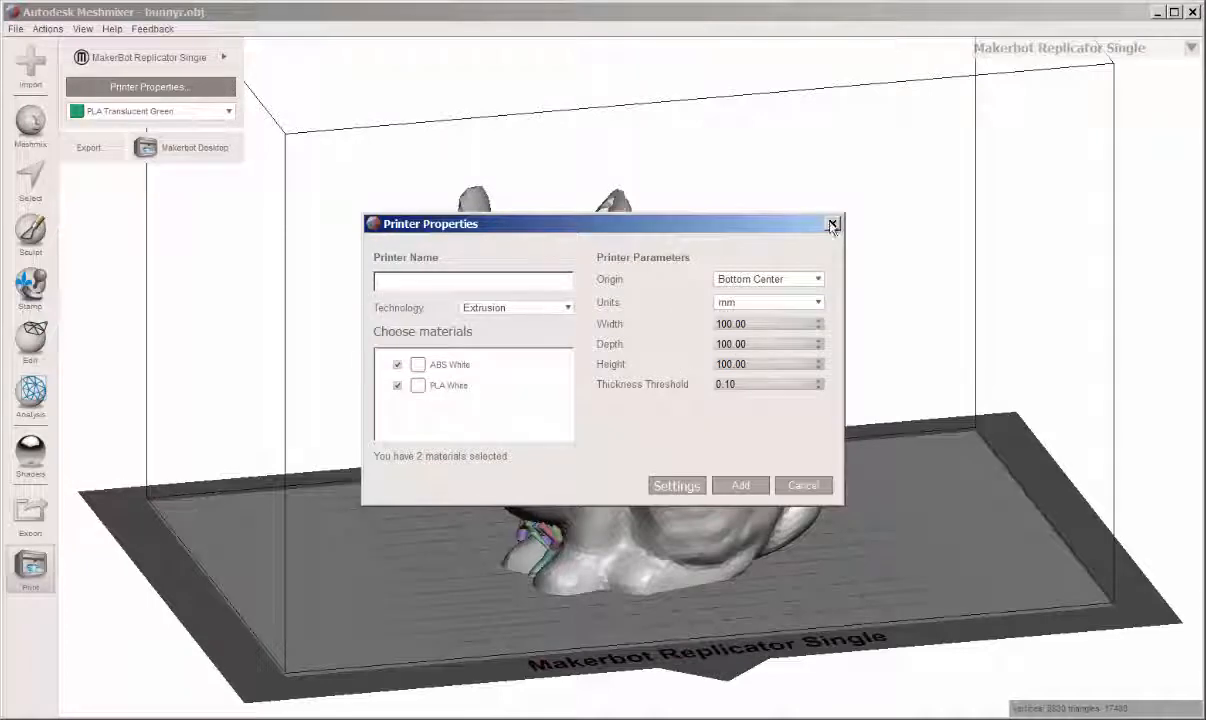
{"action": "left_click", "coordinate": [833, 223]}
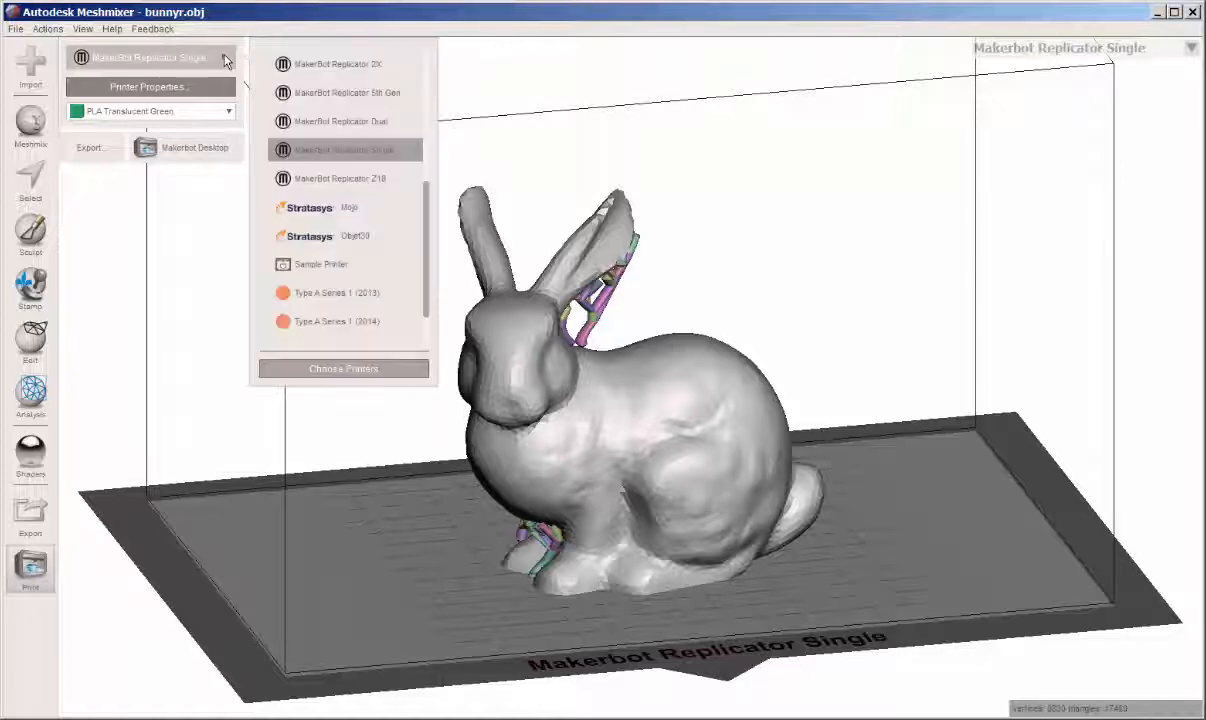
{"action": "mouse_move", "coordinate": [300, 92]}
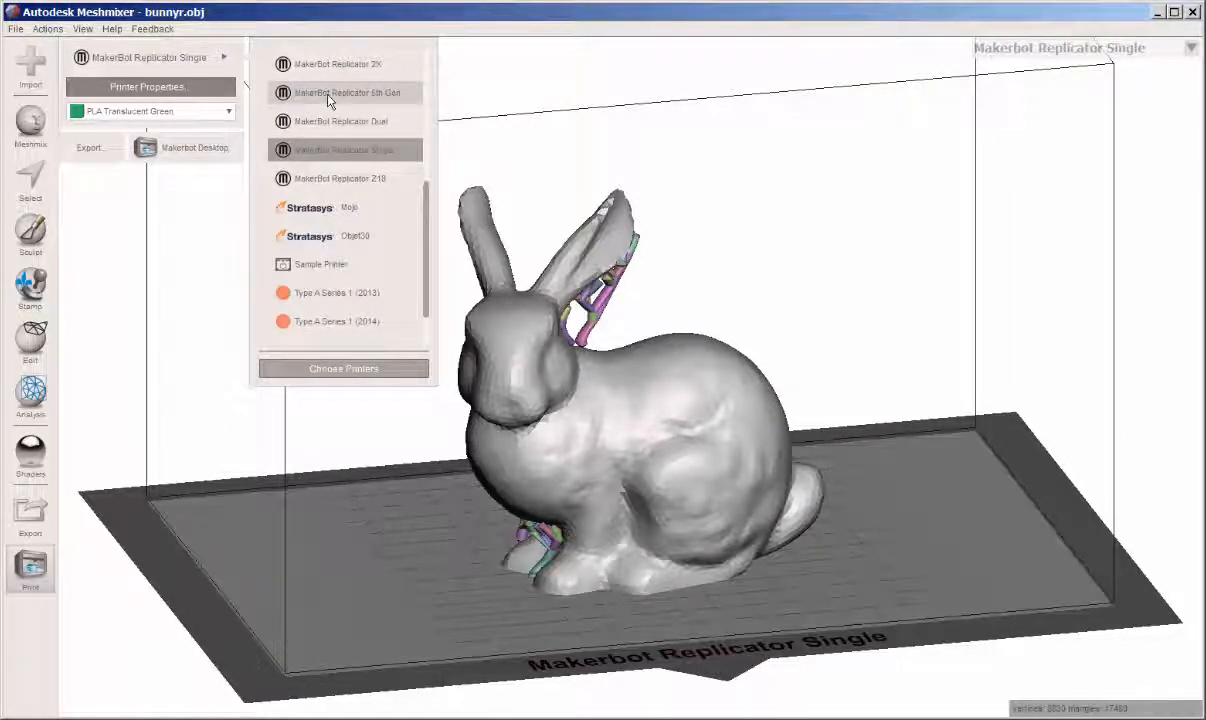
Step: Target the MakerBot Replicator 5th Gen and send the bunny to MakerBot Desktop
{"action": "left_click", "coordinate": [347, 92]}
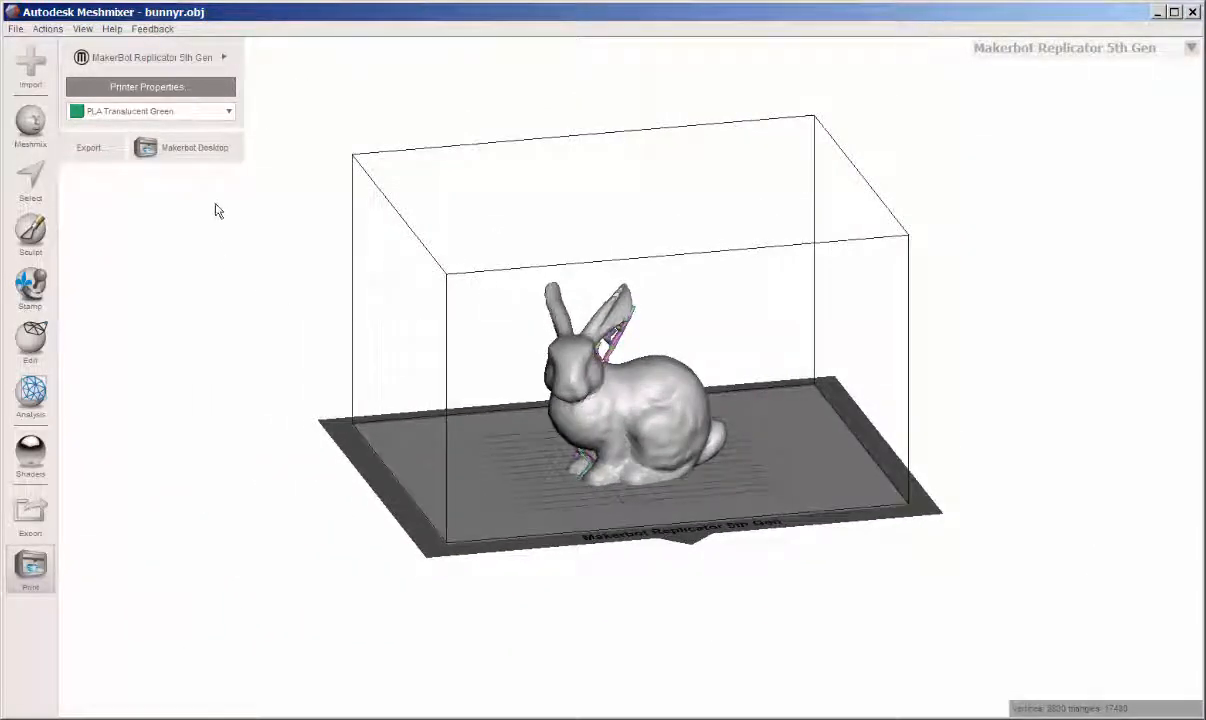
{"action": "mouse_move", "coordinate": [195, 148]}
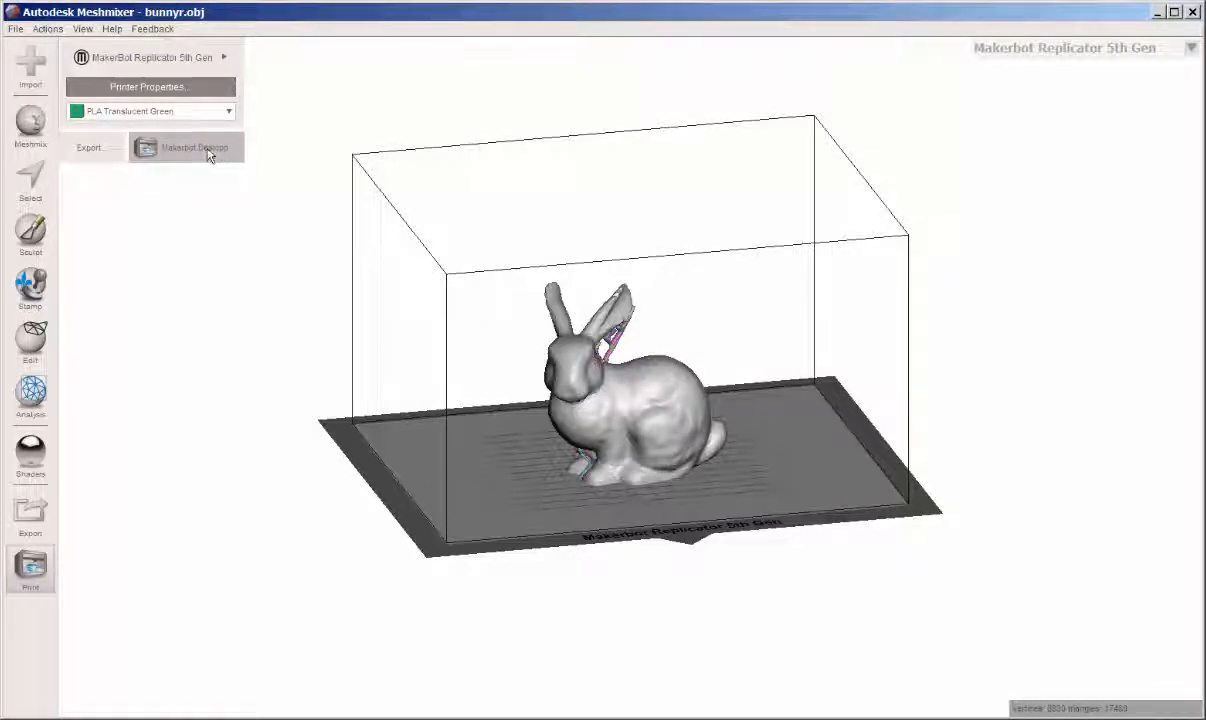
{"action": "left_click", "coordinate": [194, 147]}
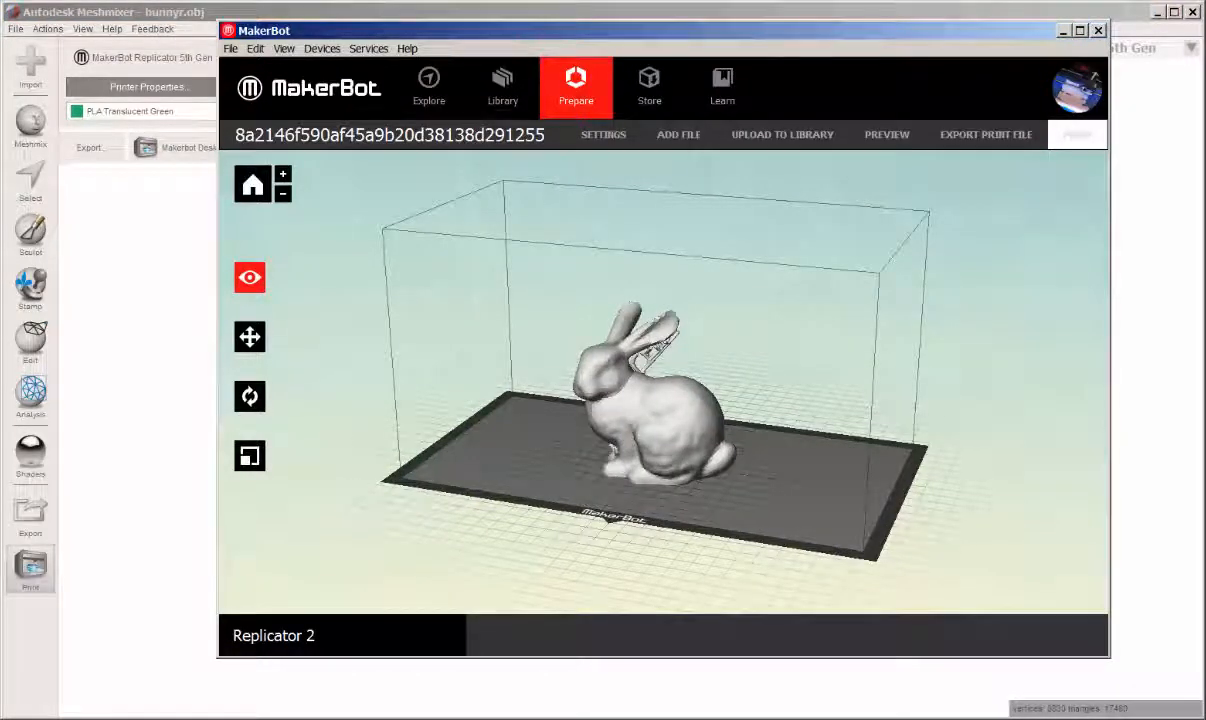
Step: Close MakerBot Desktop, discarding the project without saving
{"action": "left_click", "coordinate": [1098, 30]}
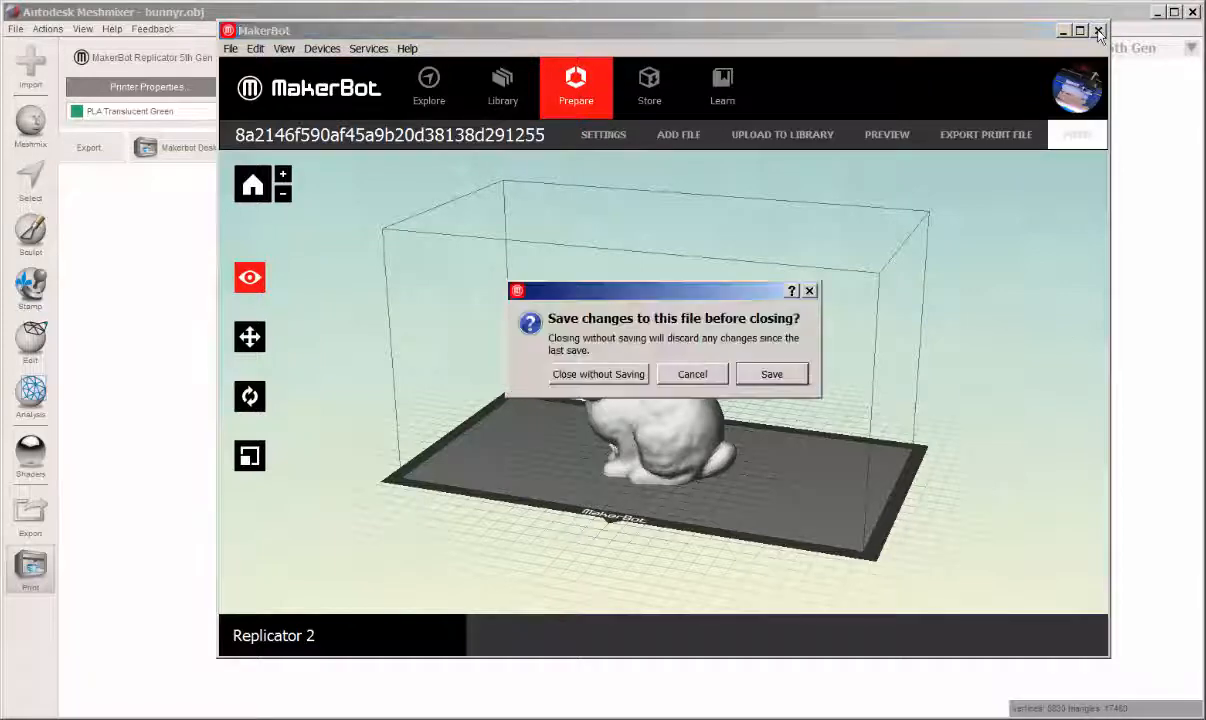
{"action": "left_click", "coordinate": [598, 374]}
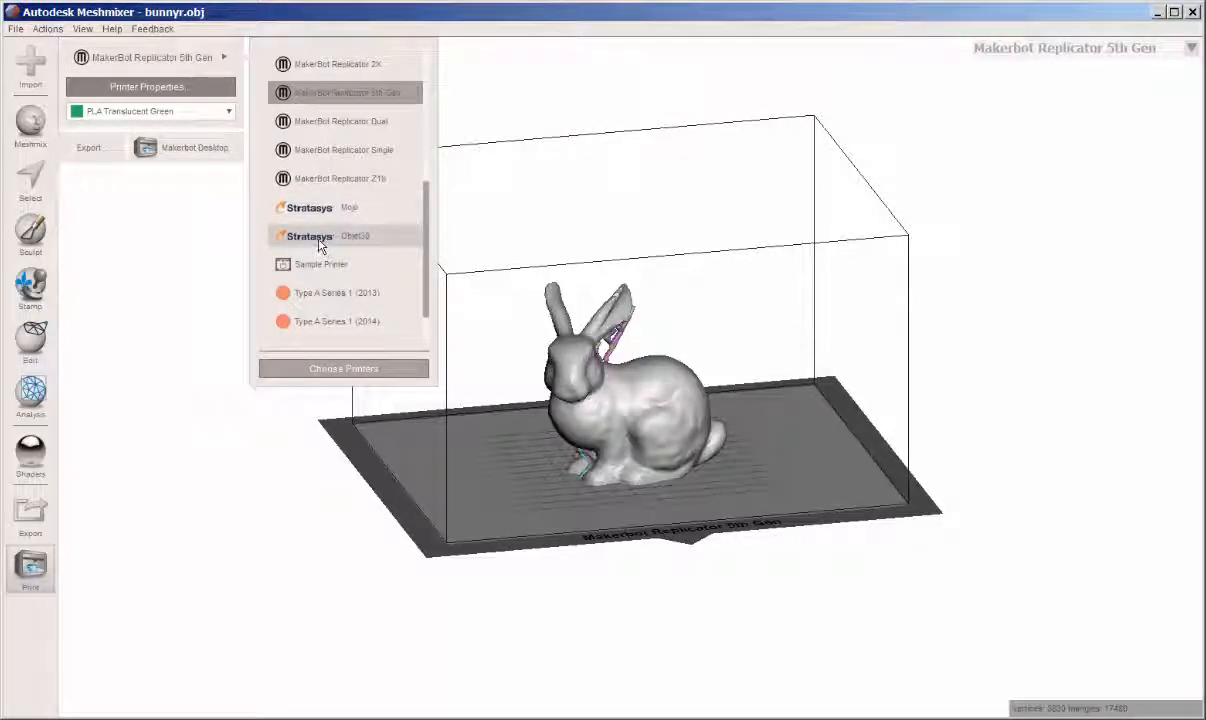
Step: Choose Stratasys Objet30, try sending to ObjStudio, dismiss the missing-ObjStudio notice, and orbit the tray
{"action": "left_click", "coordinate": [330, 235]}
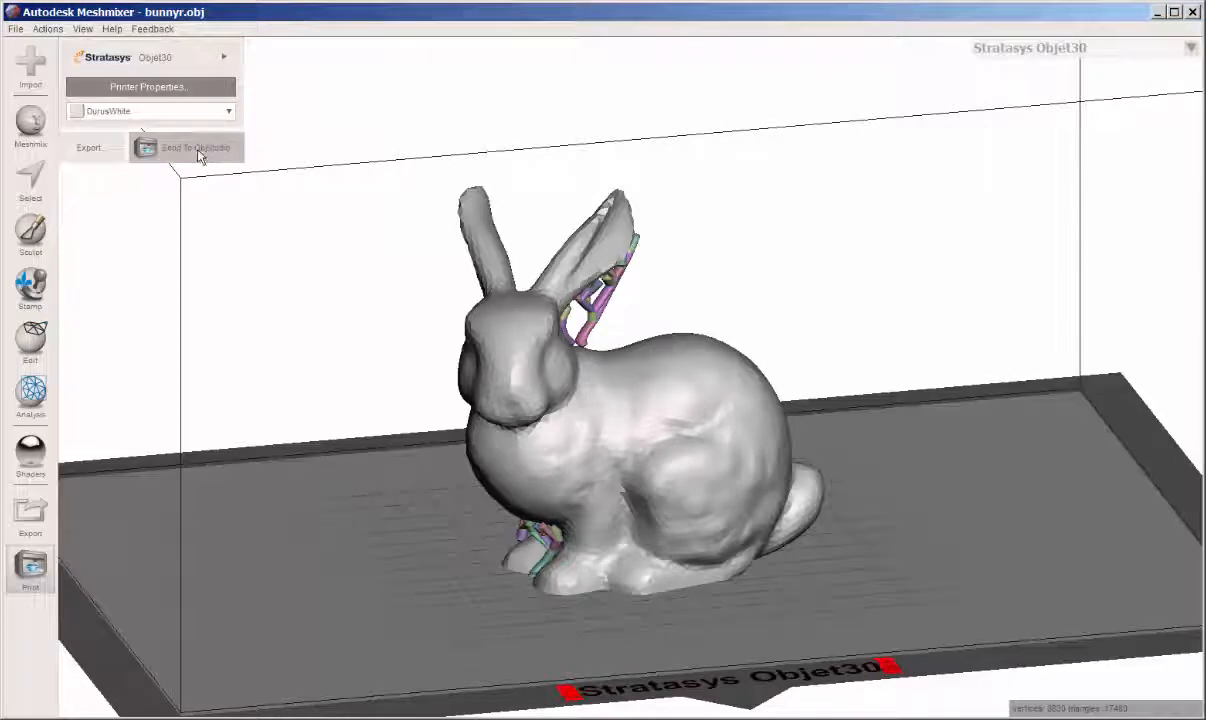
{"action": "left_click", "coordinate": [195, 147]}
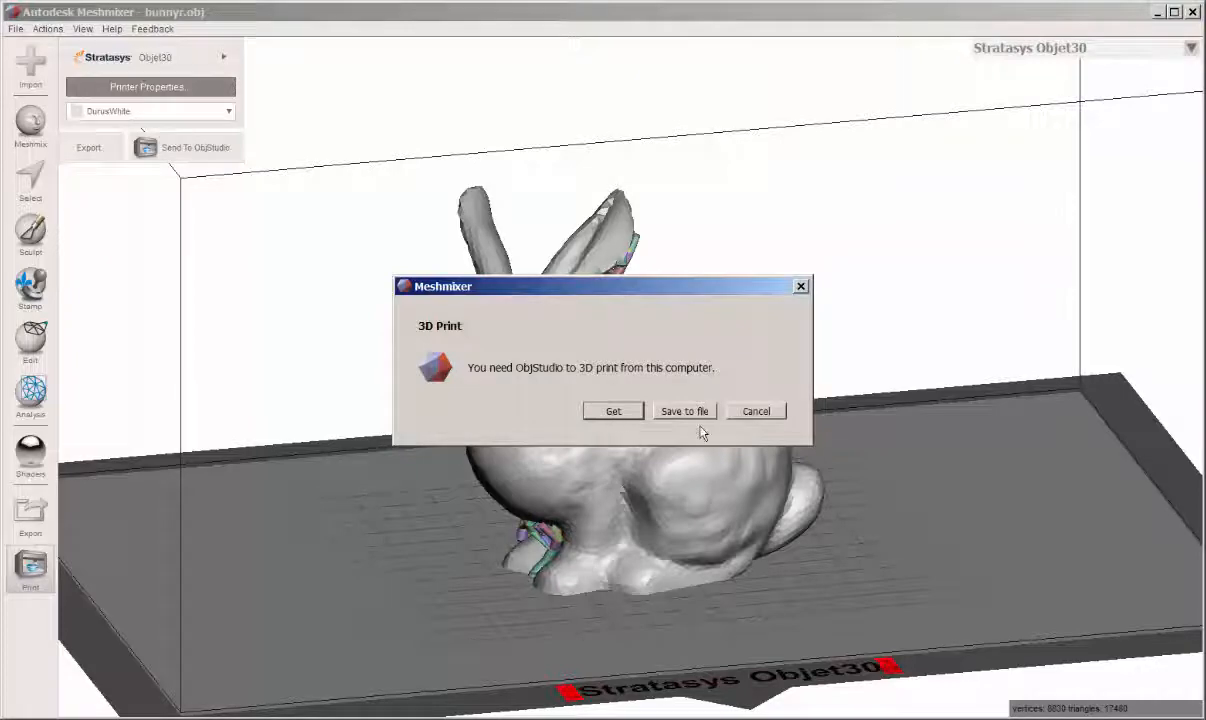
{"action": "left_click", "coordinate": [755, 411]}
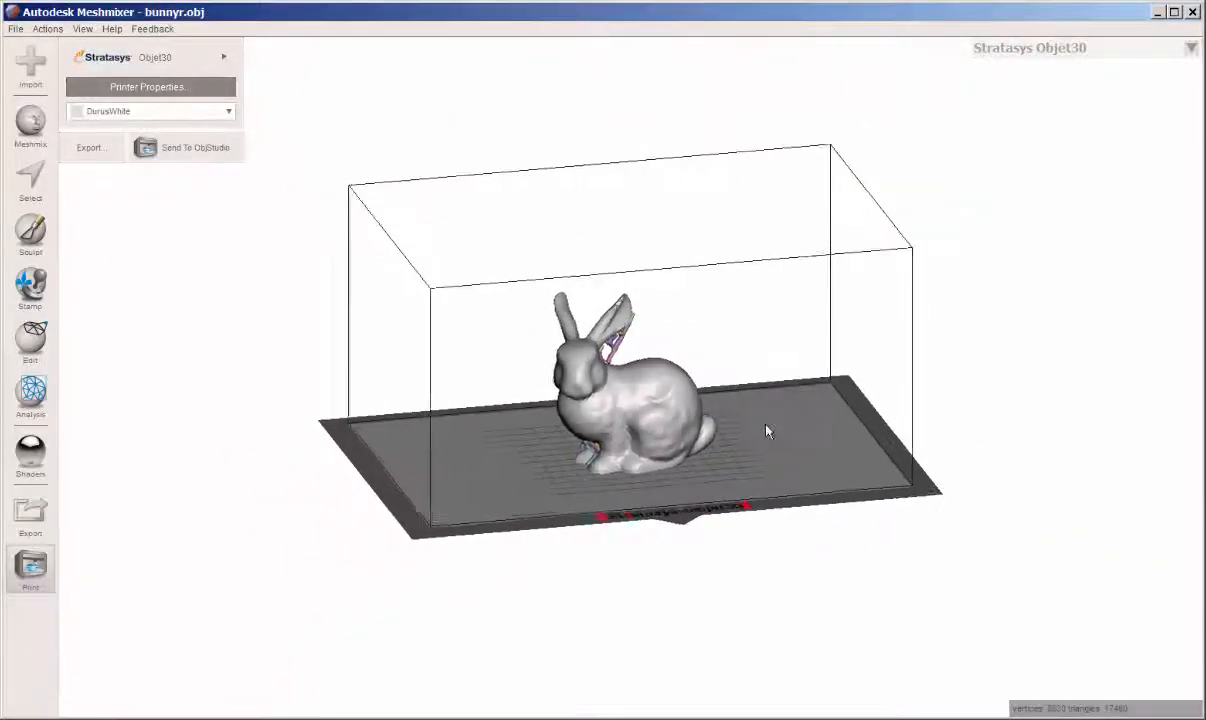
{"action": "left_click_drag", "start_coordinate": [765, 430], "coordinate": [625, 445]}
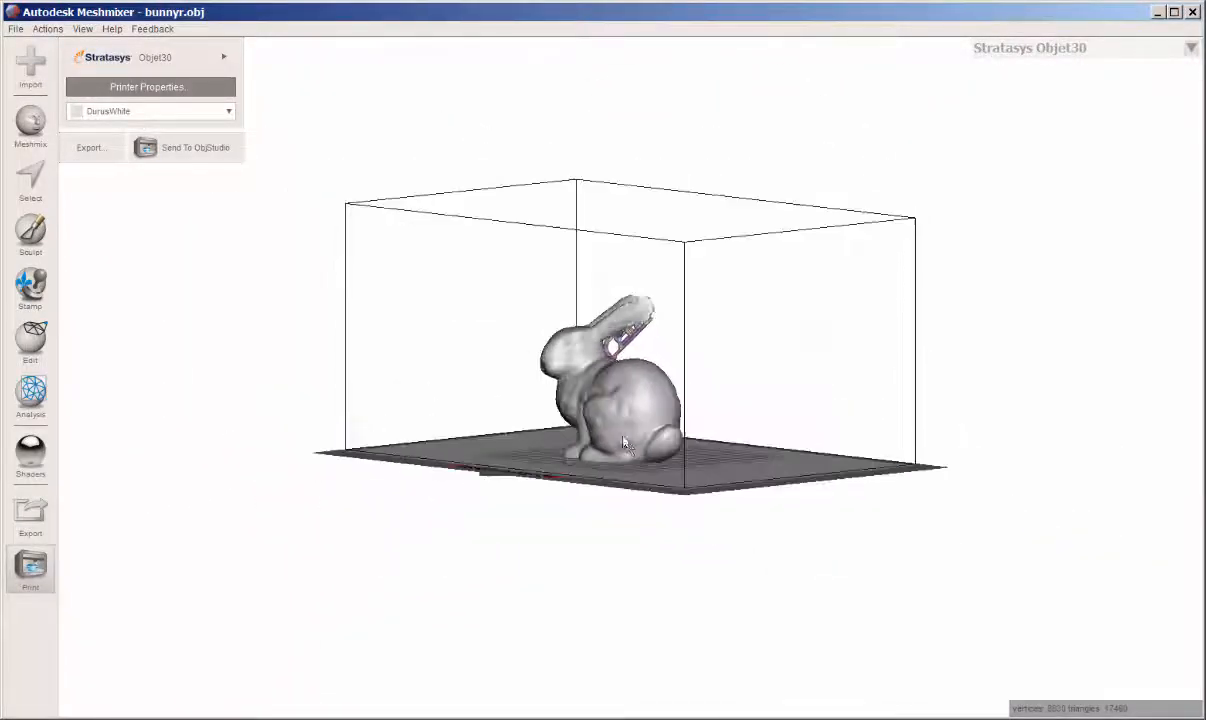
{"action": "left_click_drag", "start_coordinate": [623, 442], "coordinate": [640, 483]}
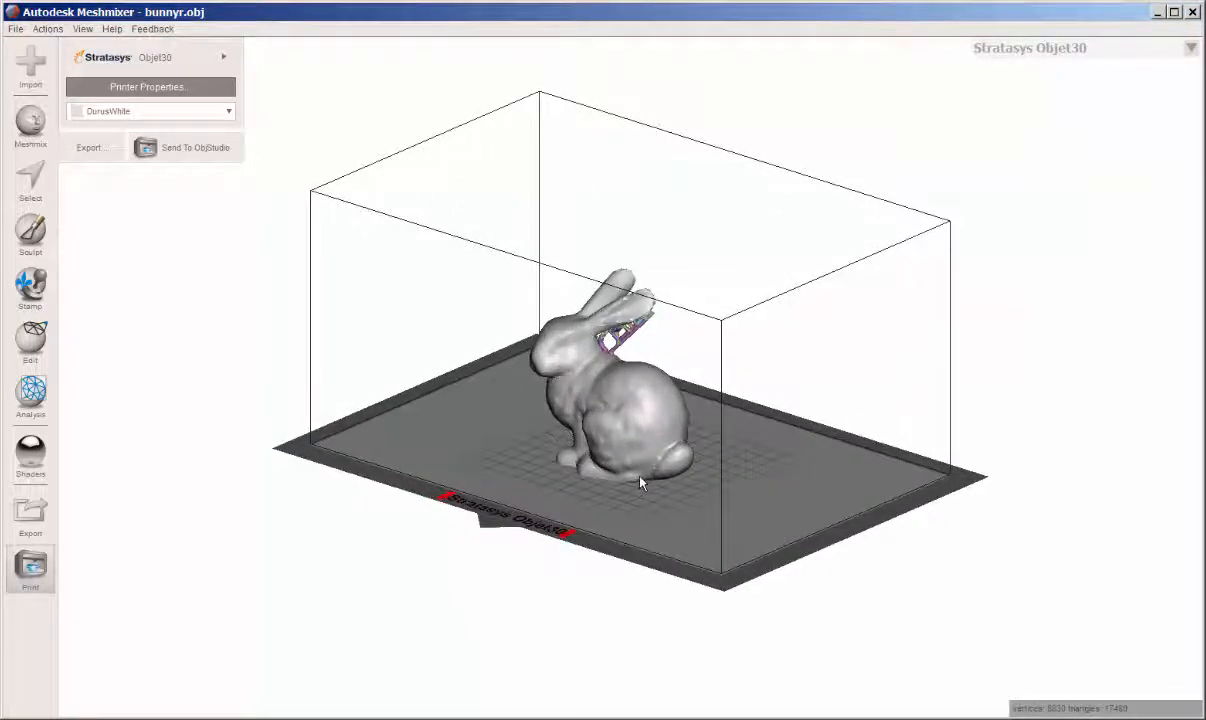